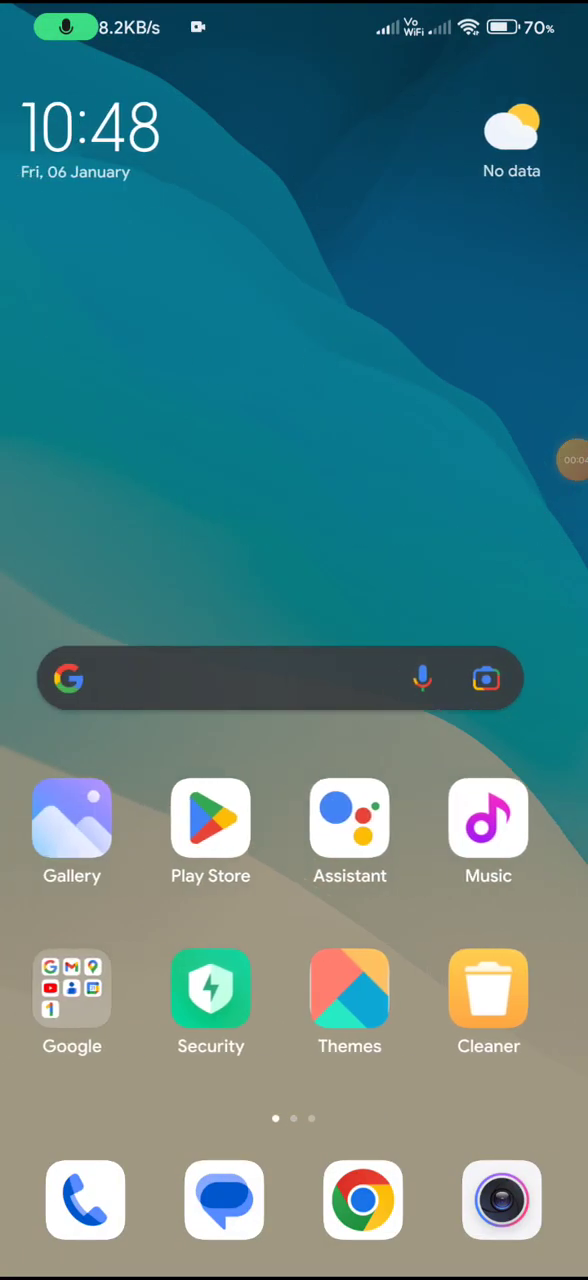
# - Browse the About phone details in Settings, then return to the home screen
pyautogui.hscroll(-3)
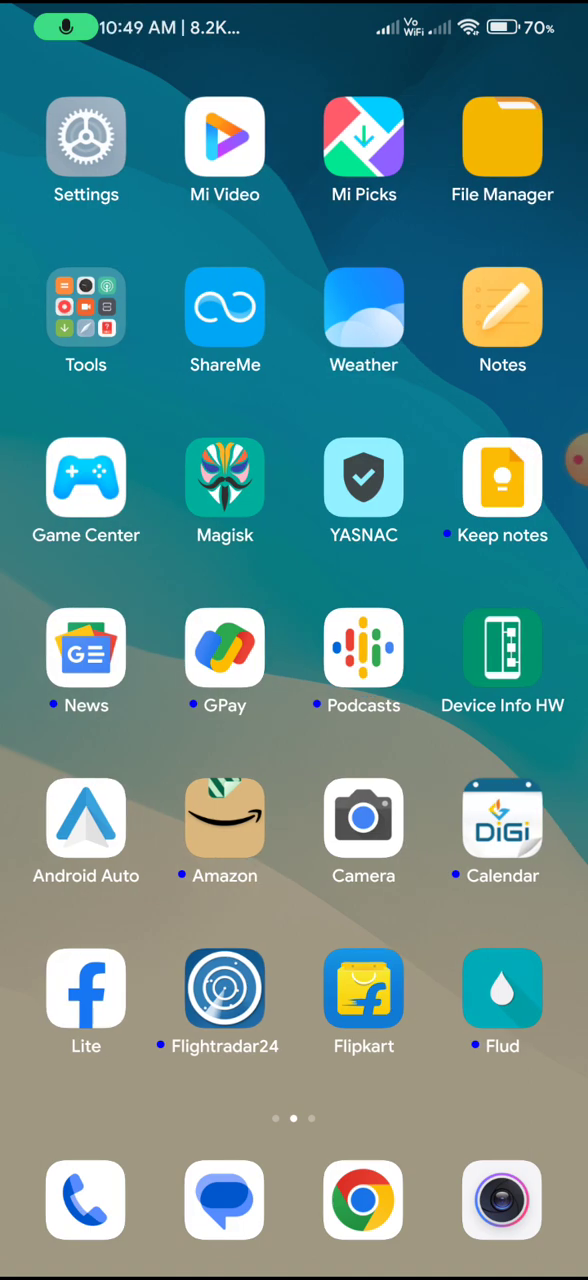
pyautogui.click(85, 137)
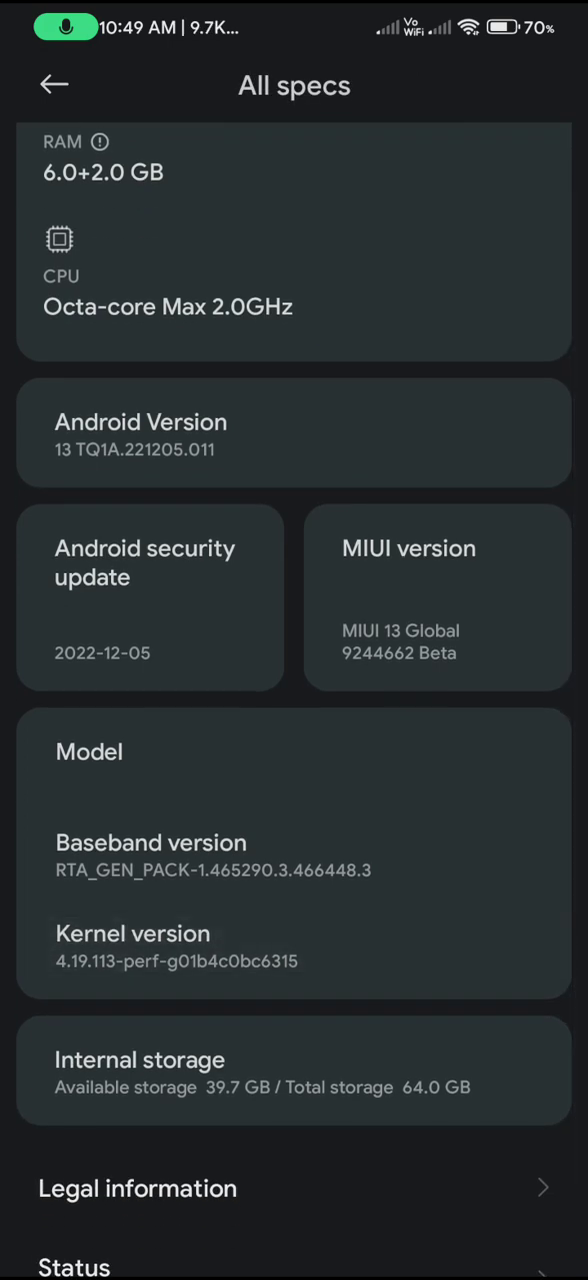
pyautogui.scroll(-3)
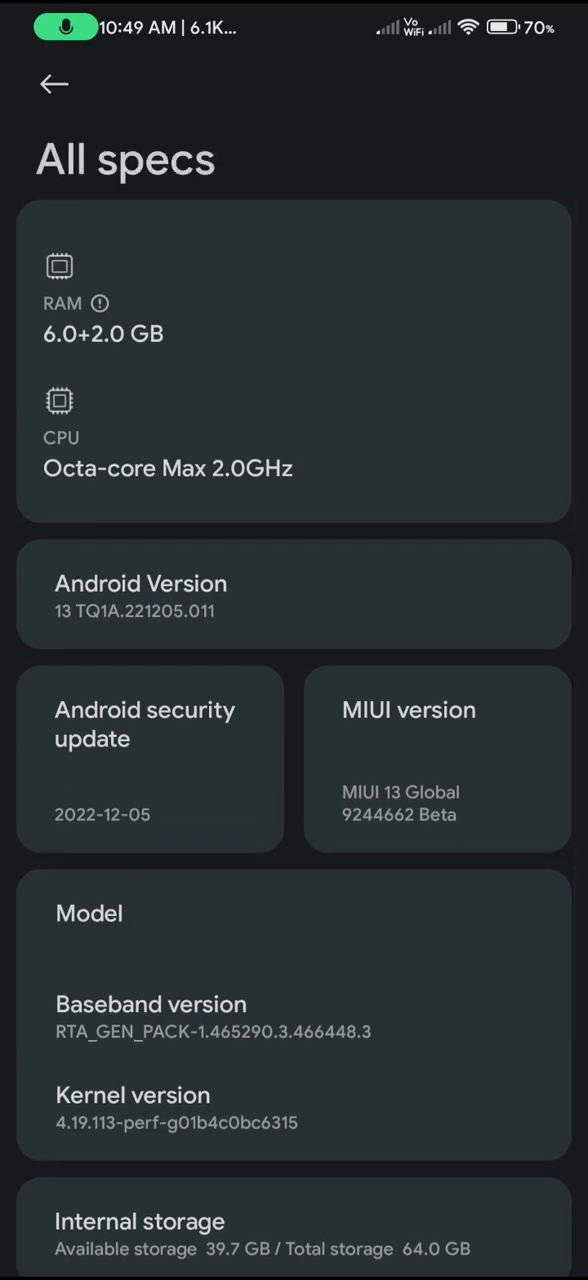
pyautogui.click(53, 84)
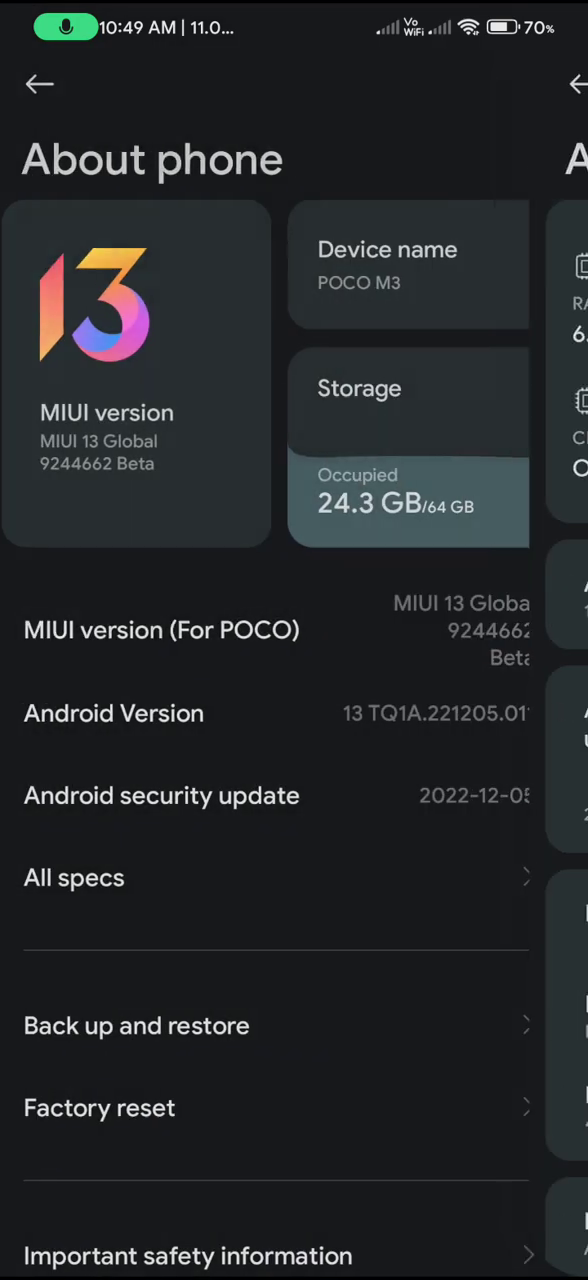
pyautogui.click(40, 84)
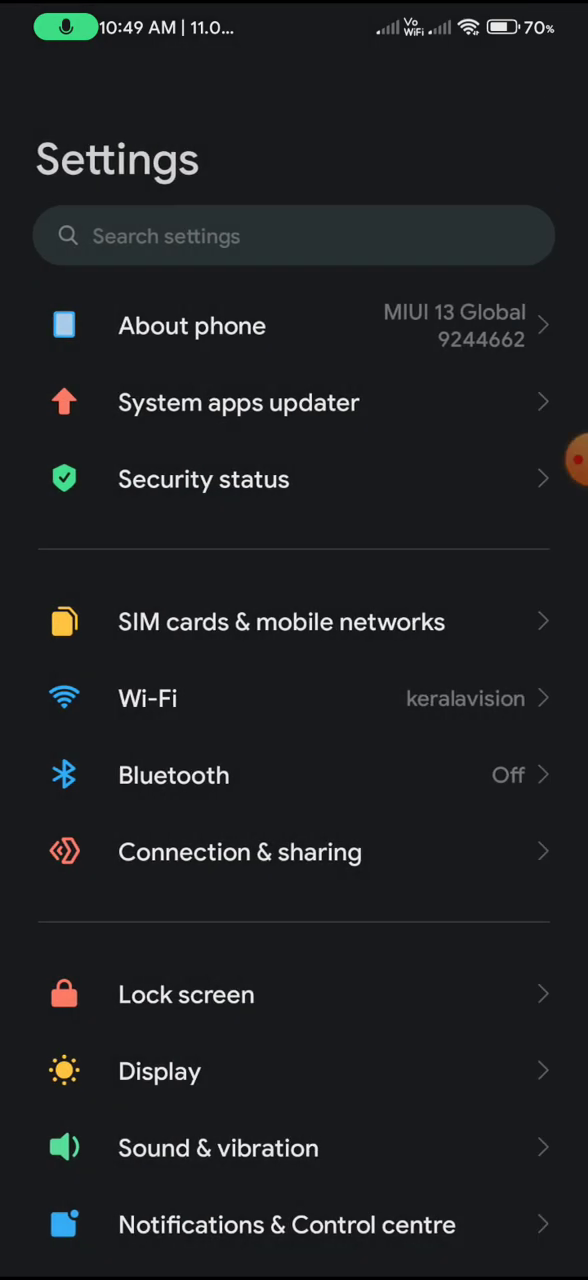
pyautogui.scroll(-3)
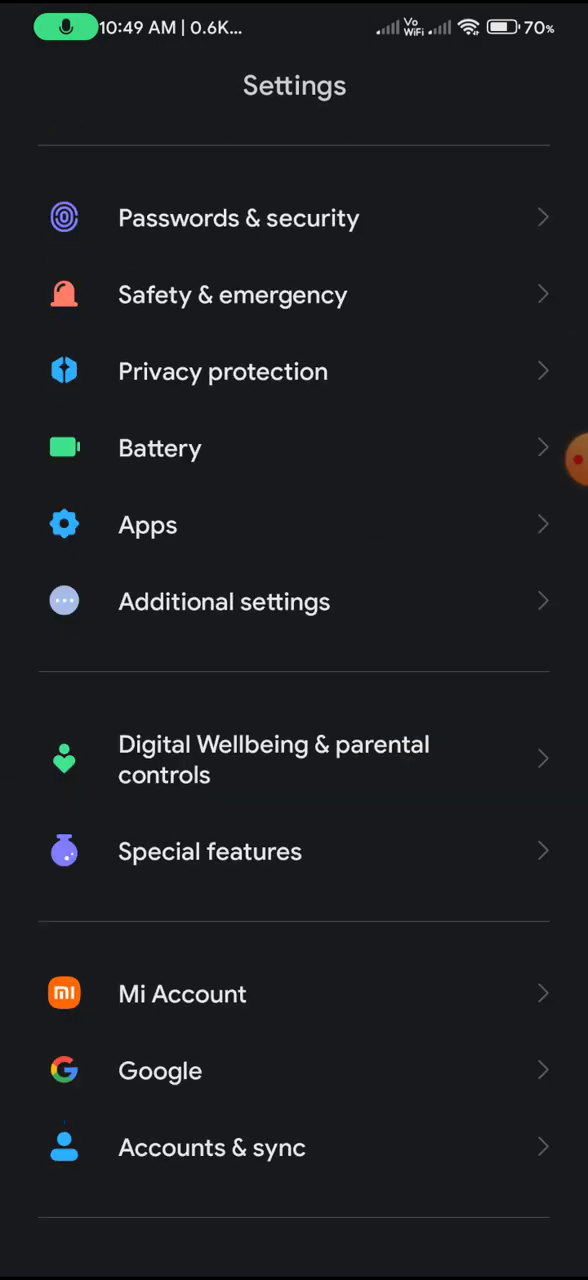
pyautogui.press('home')
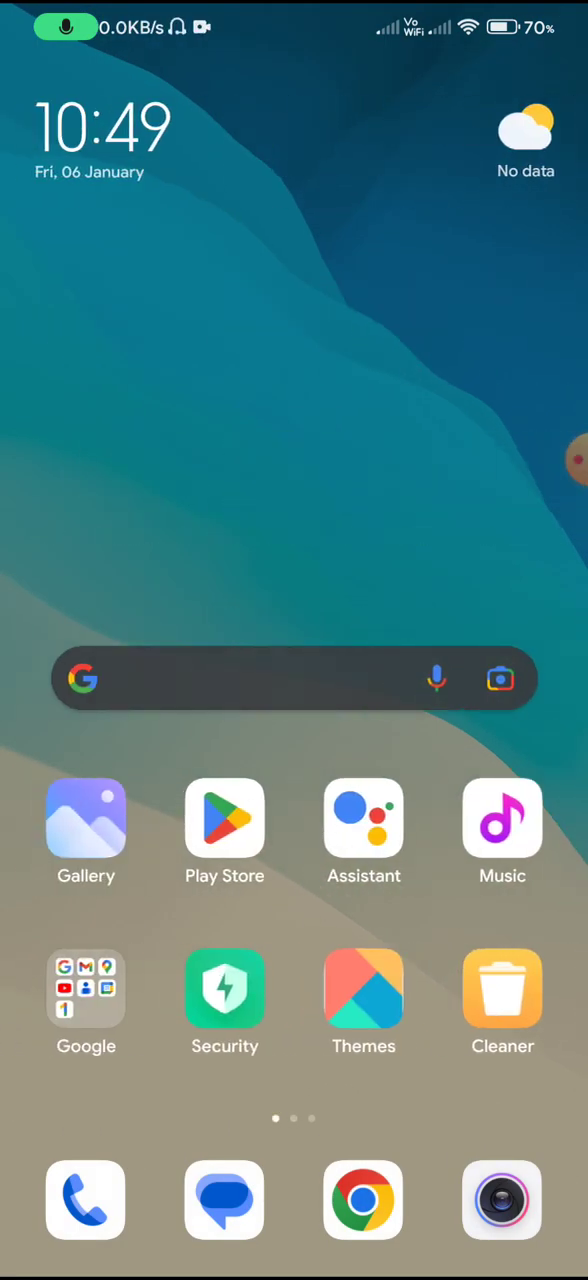
# - Open the Google Play Store settings and view its build version and device certification
pyautogui.click(224, 820)
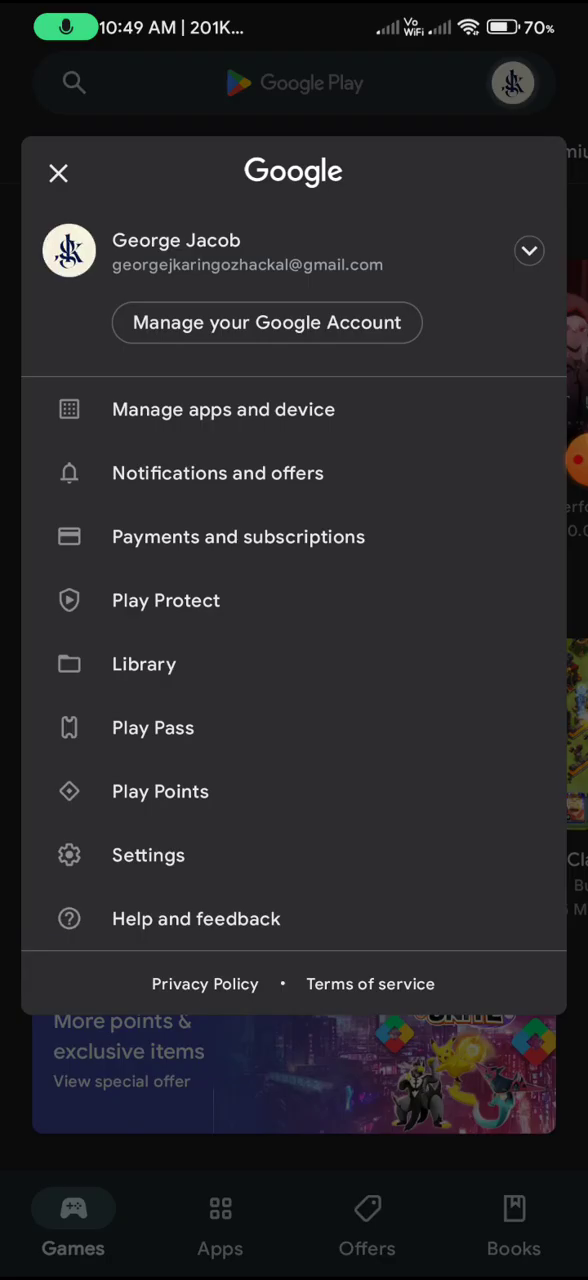
pyautogui.click(148, 855)
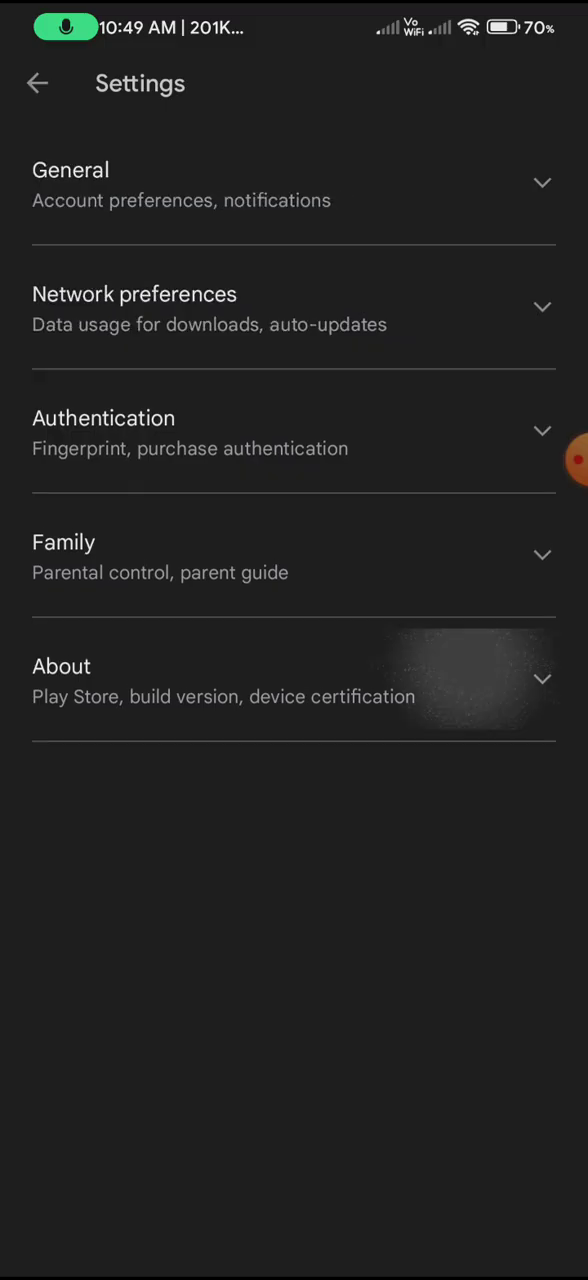
pyautogui.click(37, 83)
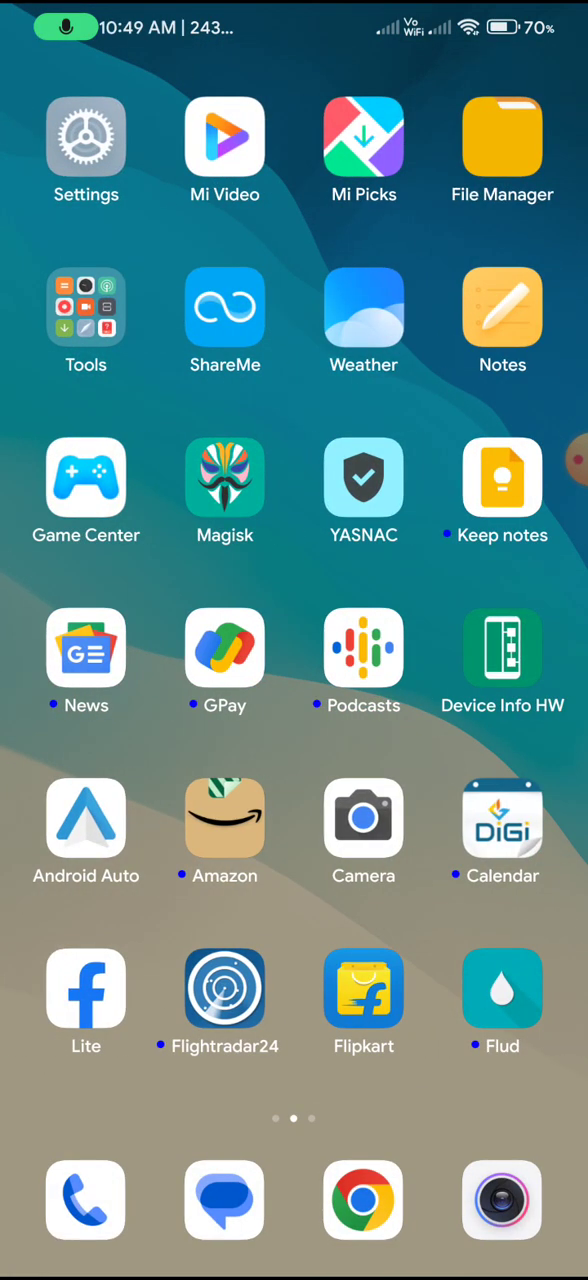
pyautogui.click(224, 482)
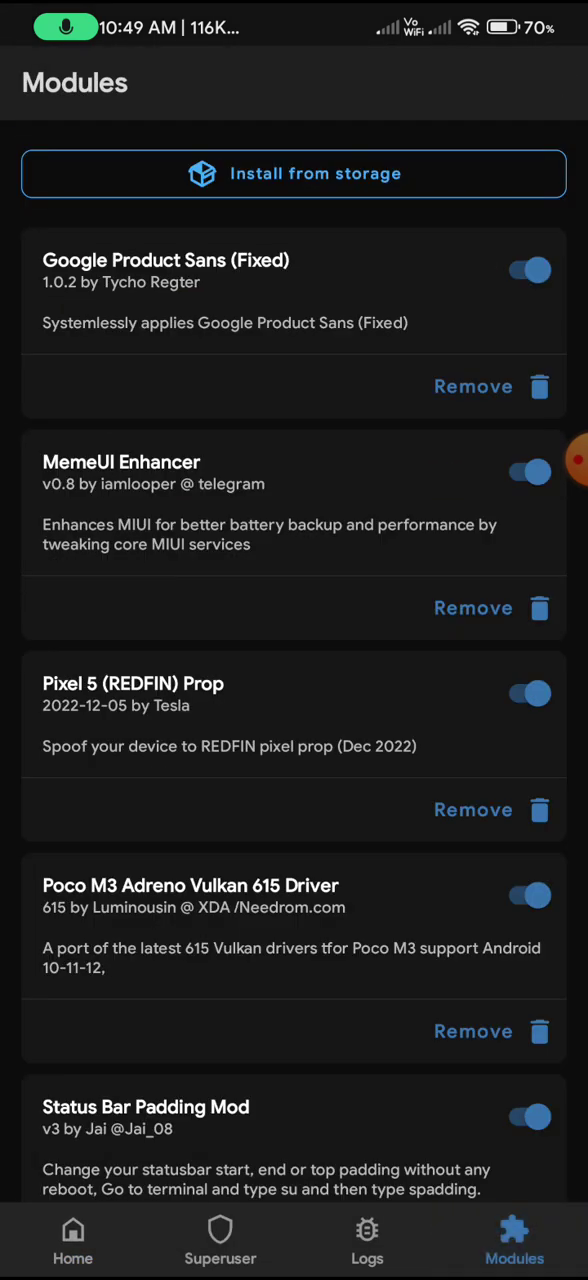
pyautogui.scroll(3)
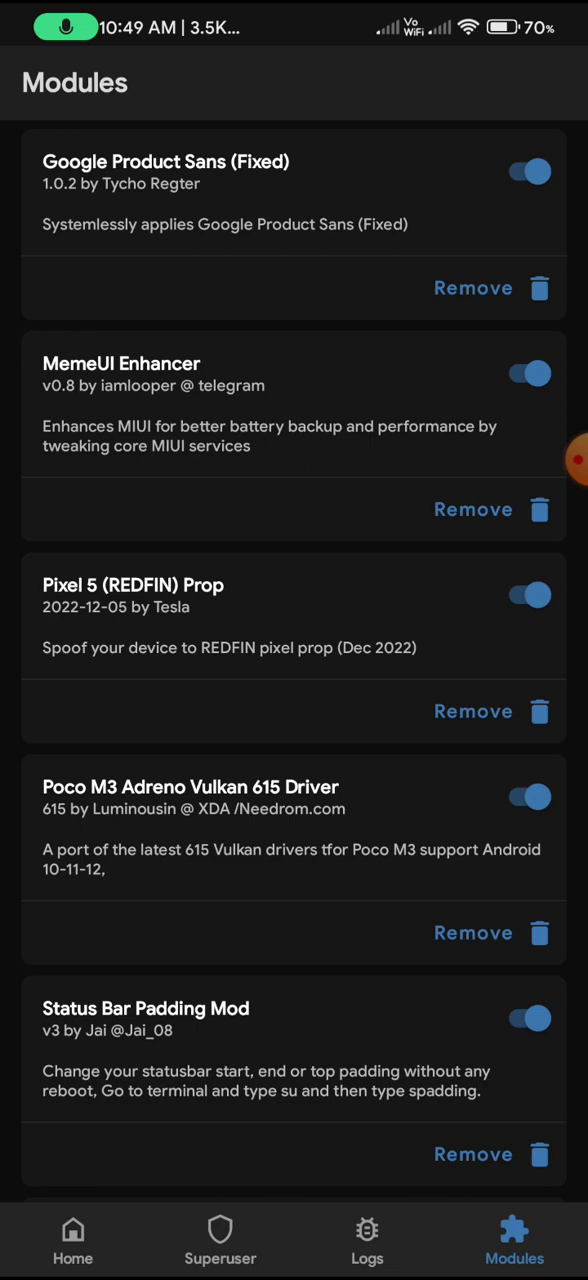
pyautogui.scroll(-3)
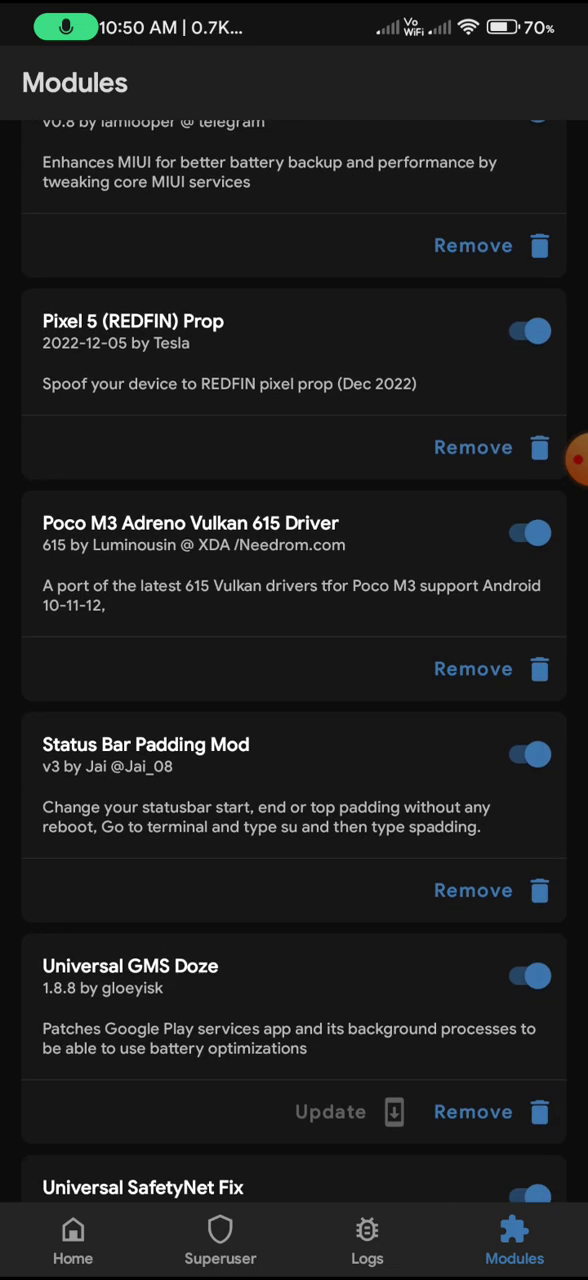
pyautogui.scroll(3)
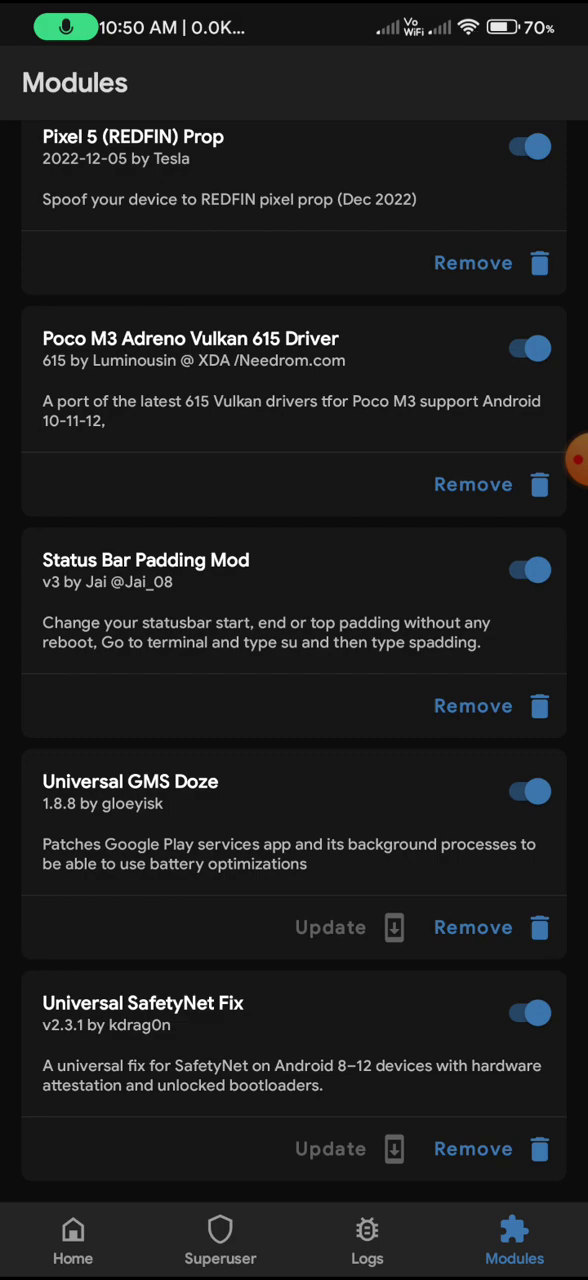
pyautogui.click(72, 1238)
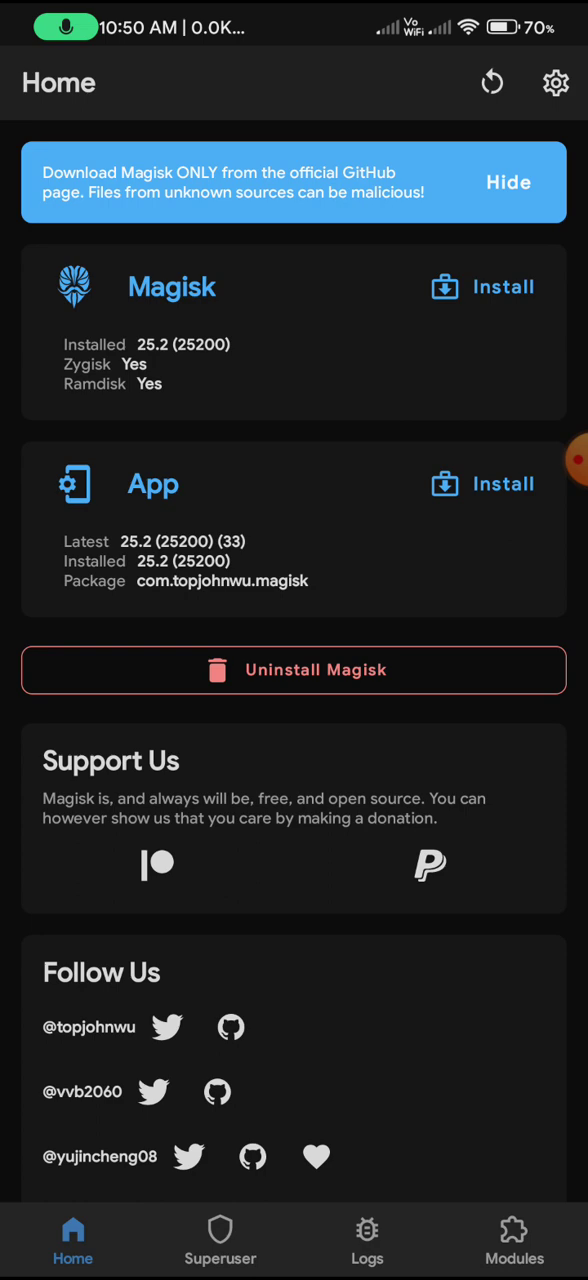
pyautogui.click(556, 83)
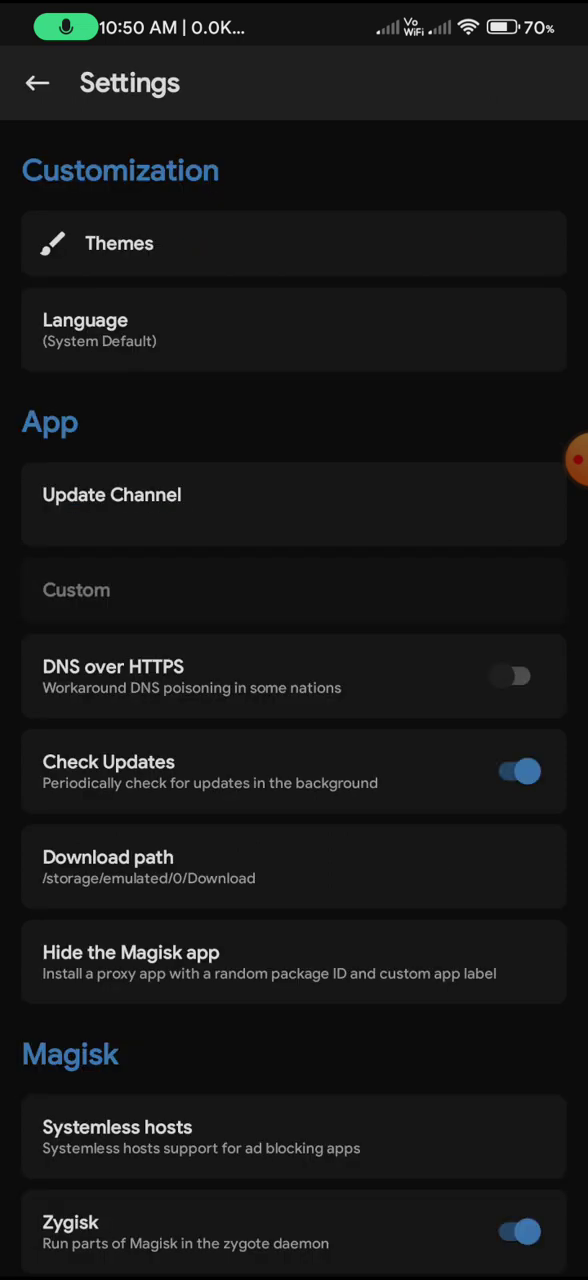
pyautogui.scroll(-3)
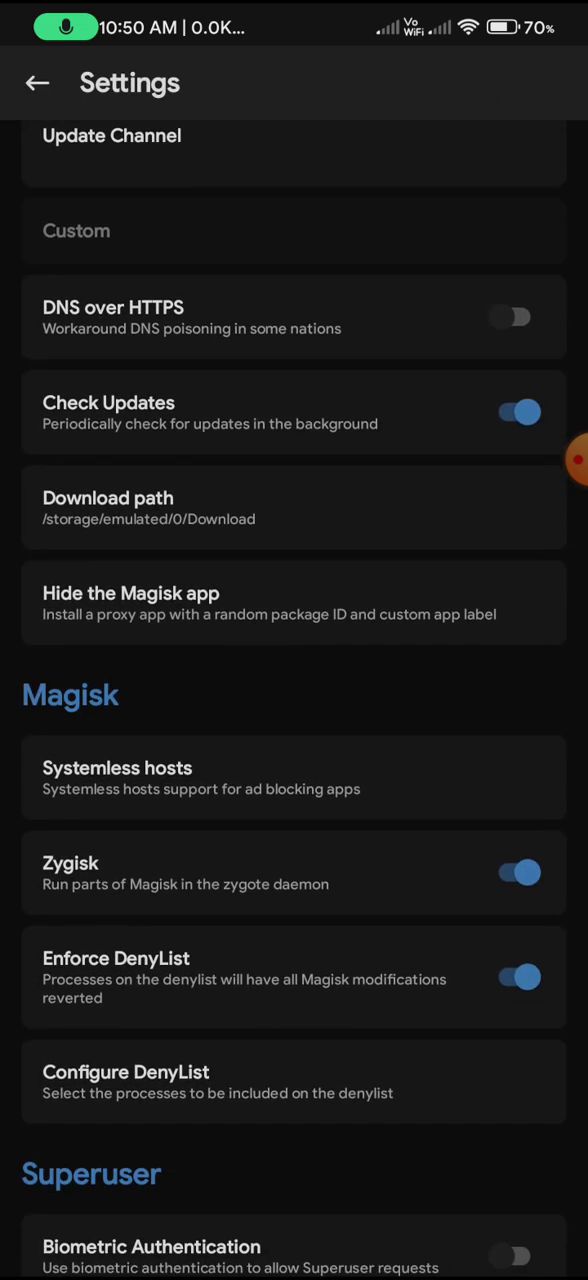
pyautogui.click(294, 1081)
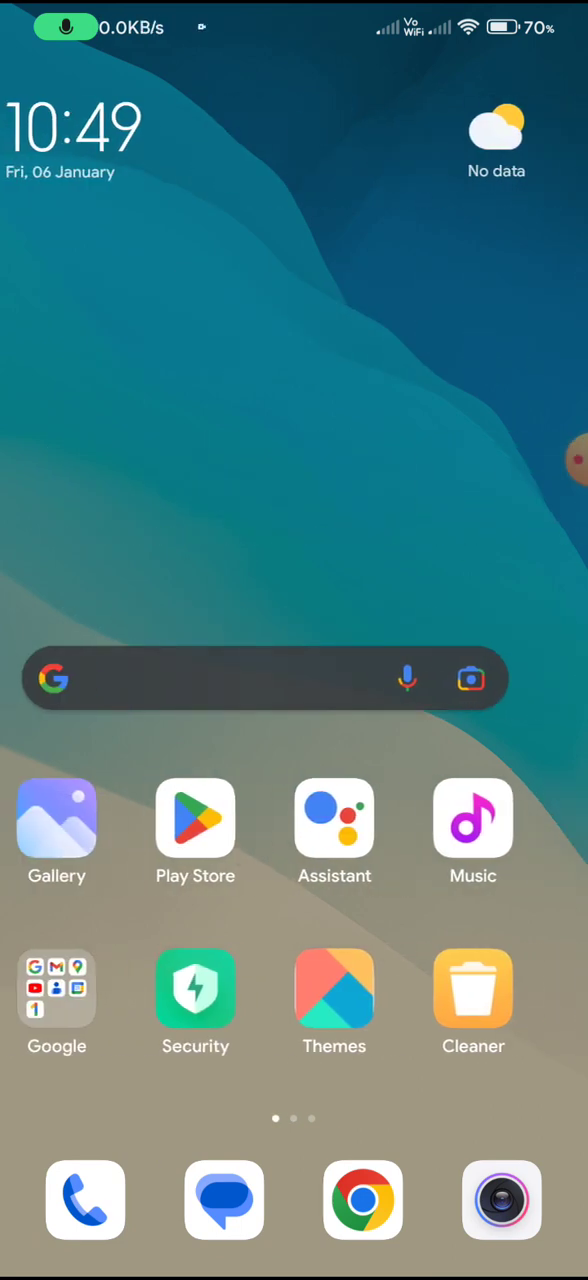
# - Reopen Magisk to see Play Store on the DenyList, then scroll the installed modules
pyautogui.click(56, 990)
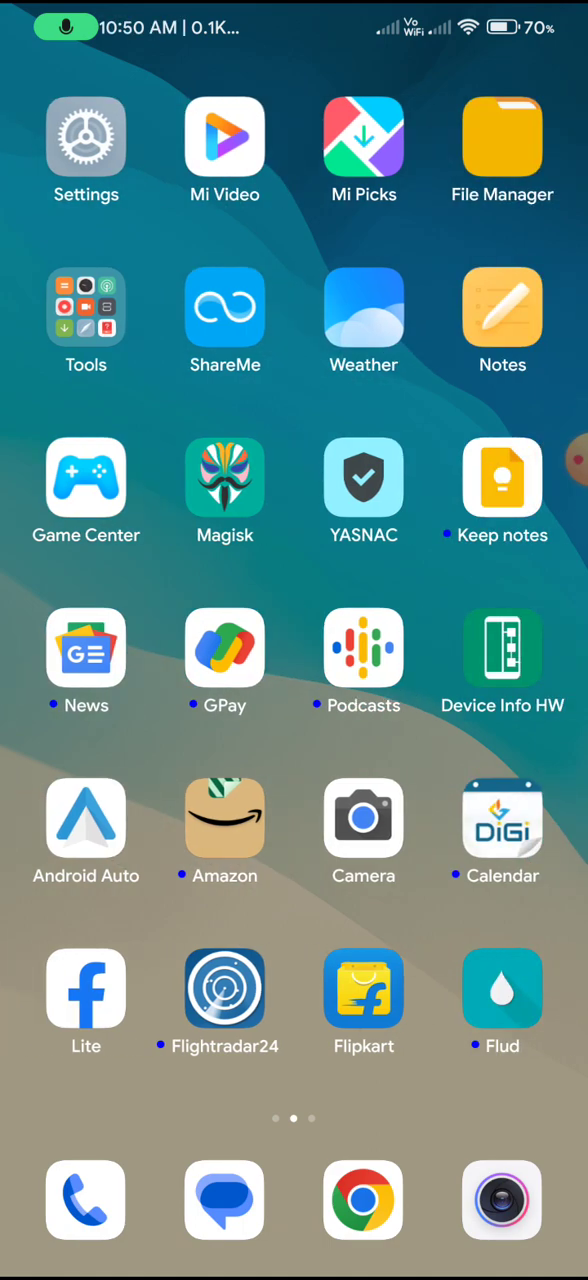
pyautogui.hscroll(-3)
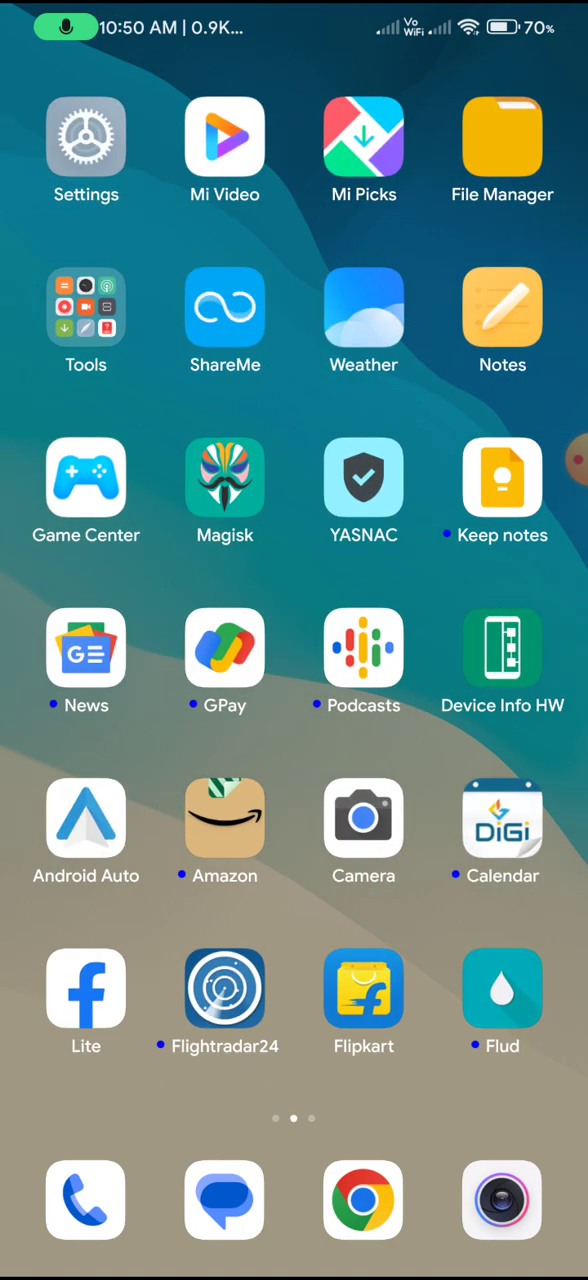
pyautogui.click(224, 478)
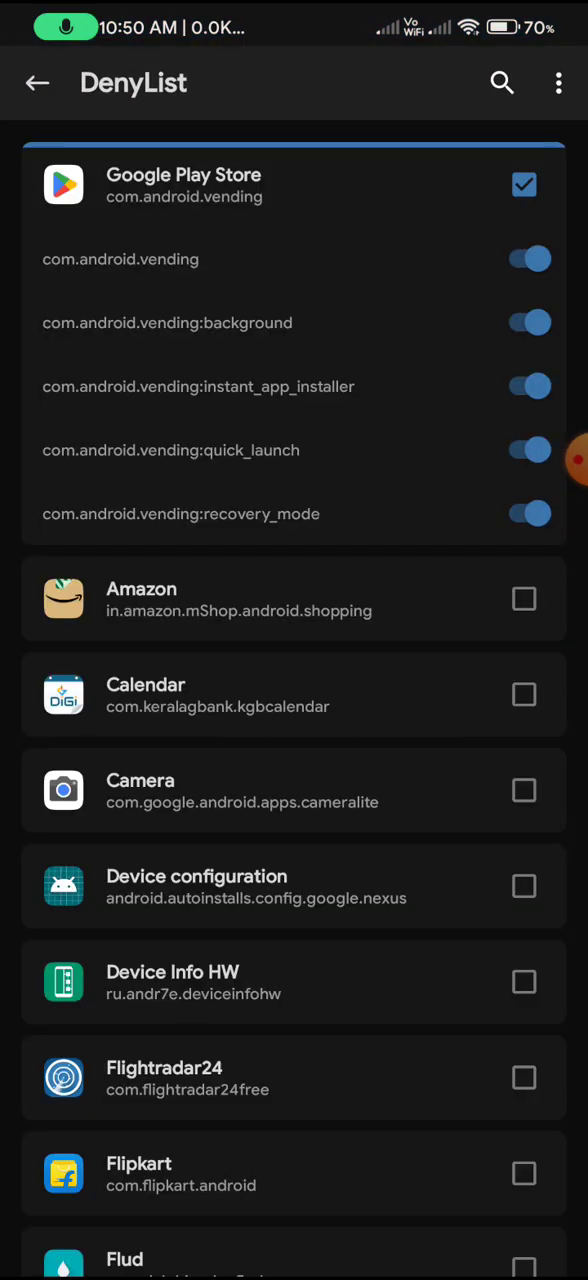
pyautogui.click(37, 83)
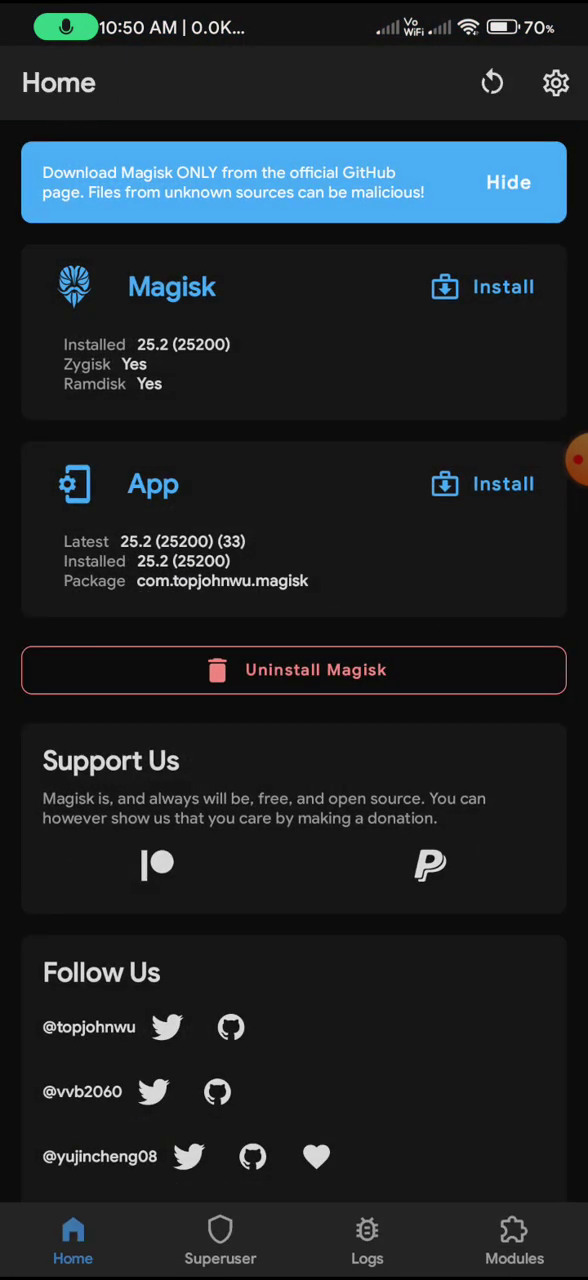
pyautogui.click(514, 1238)
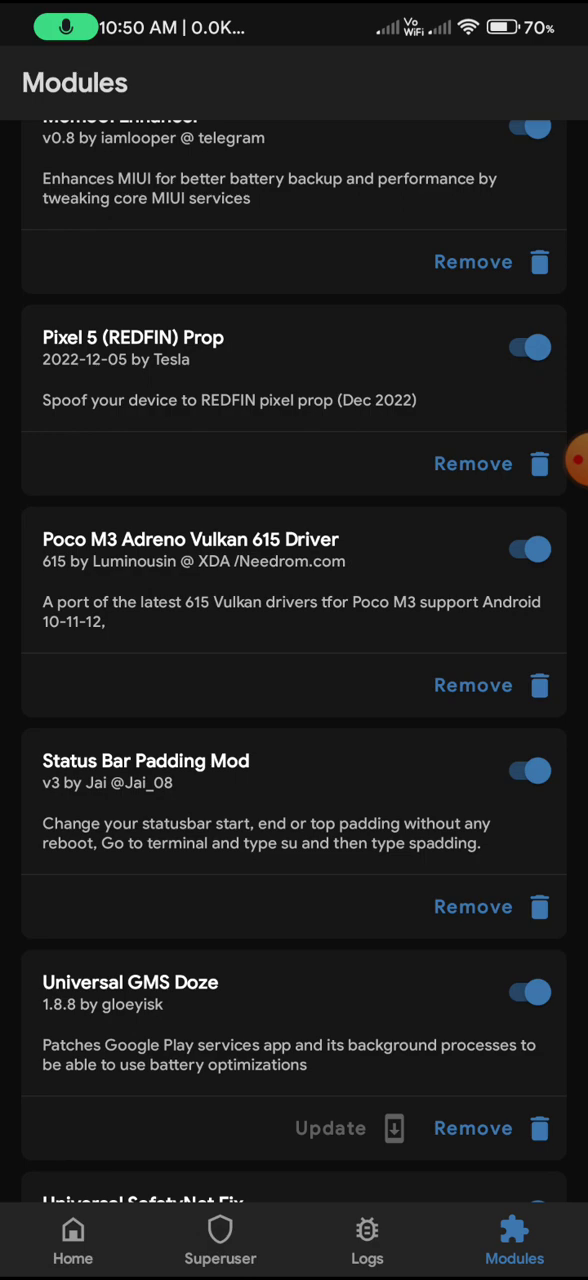
pyautogui.scroll(-3)
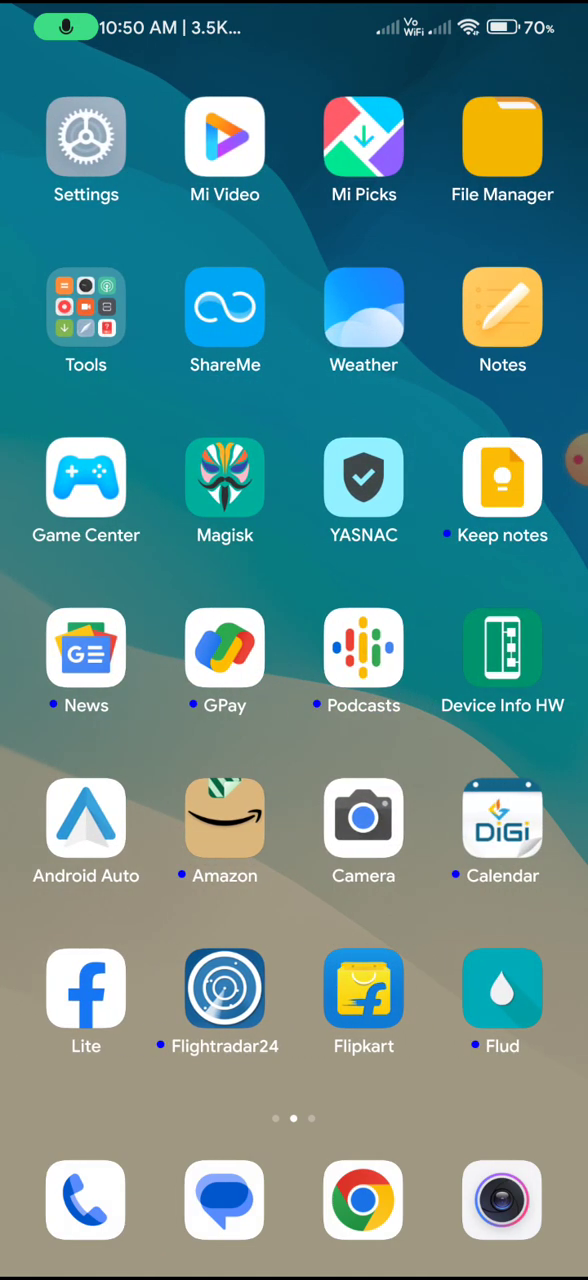
# - View the Sound & vibration and Notifications & Control centre status bar options, then return to Settings
pyautogui.click(85, 138)
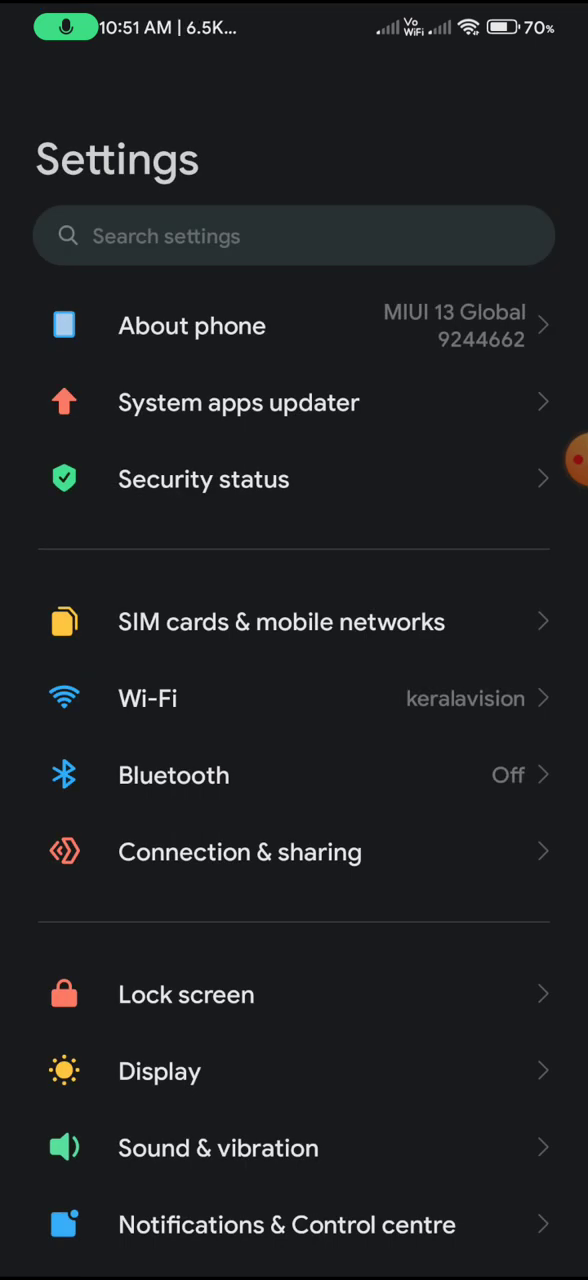
pyautogui.scroll(-3)
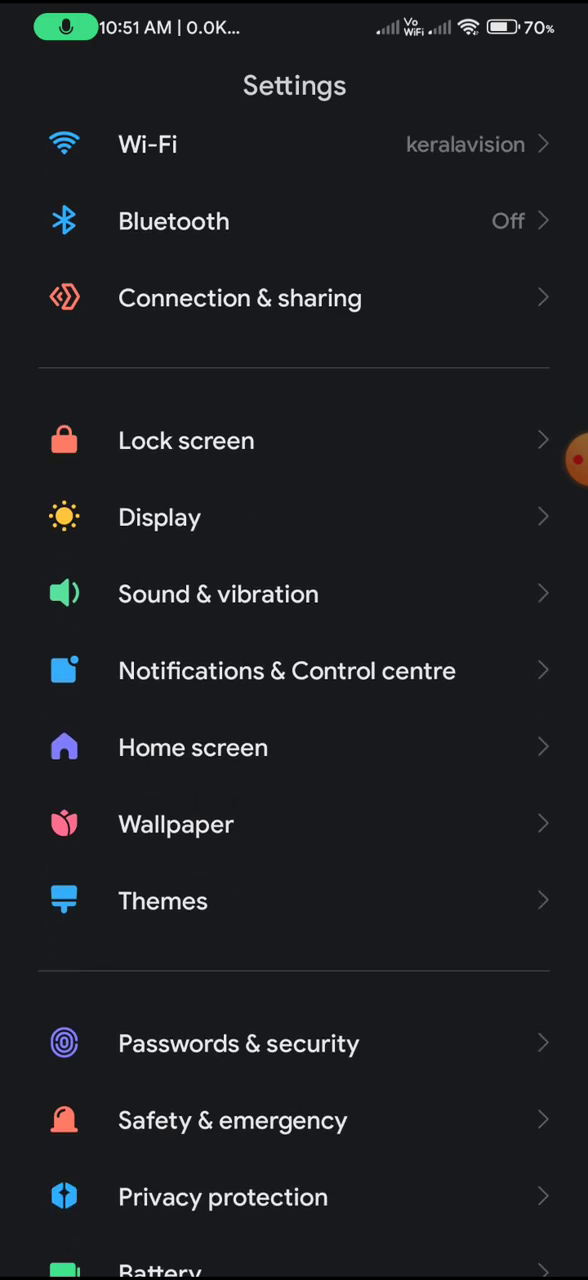
pyautogui.click(218, 593)
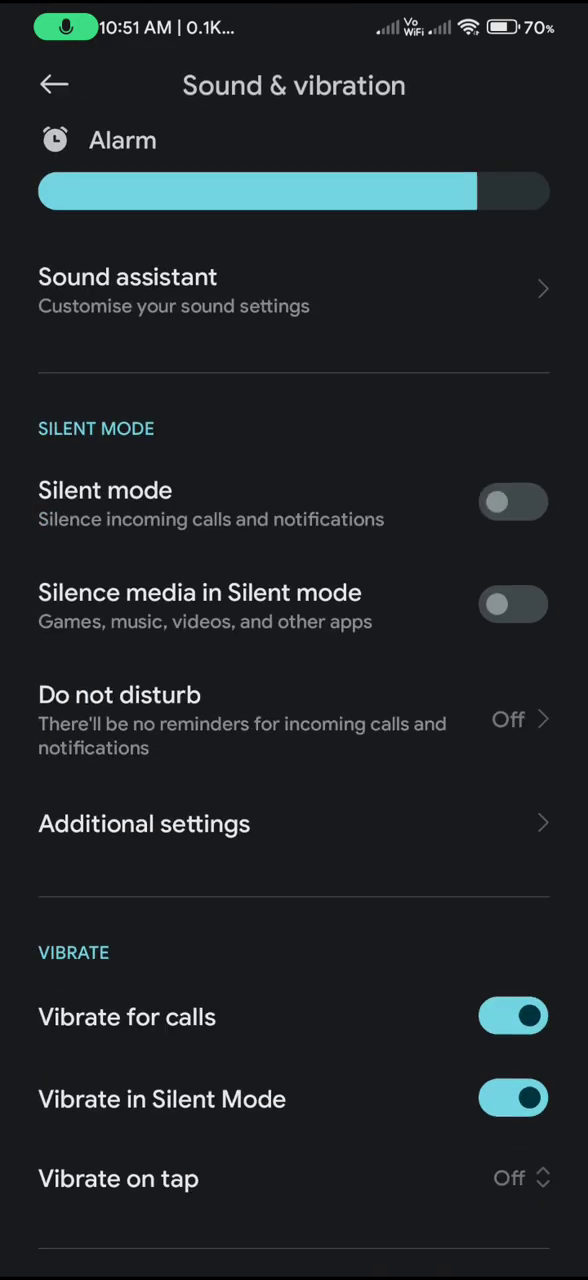
pyautogui.scroll(3)
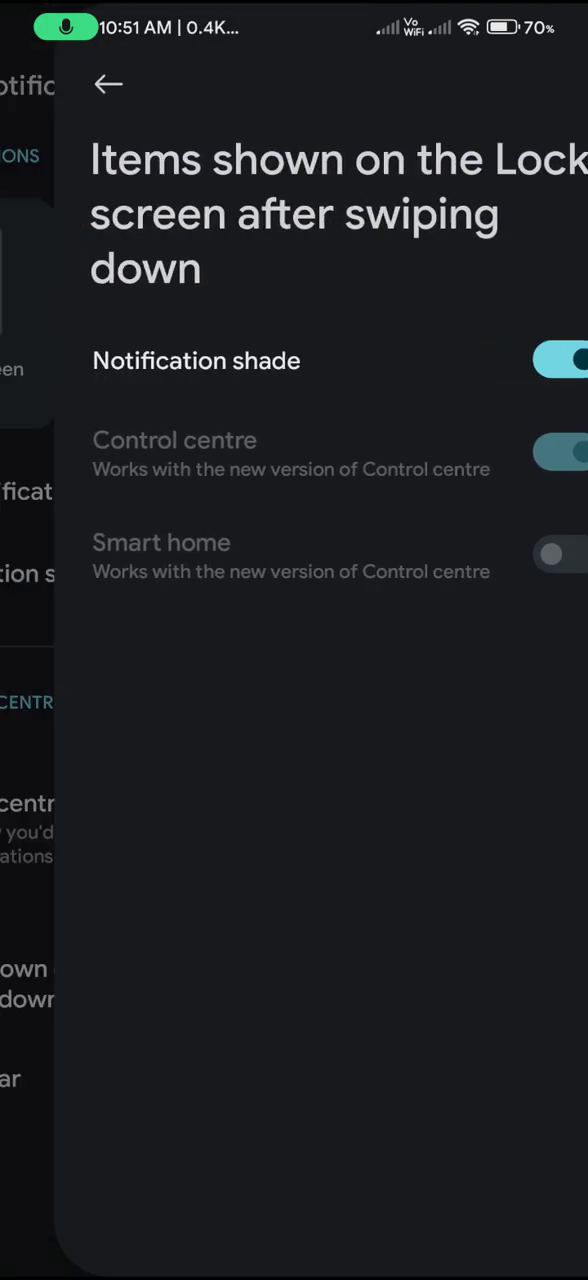
pyautogui.click(108, 84)
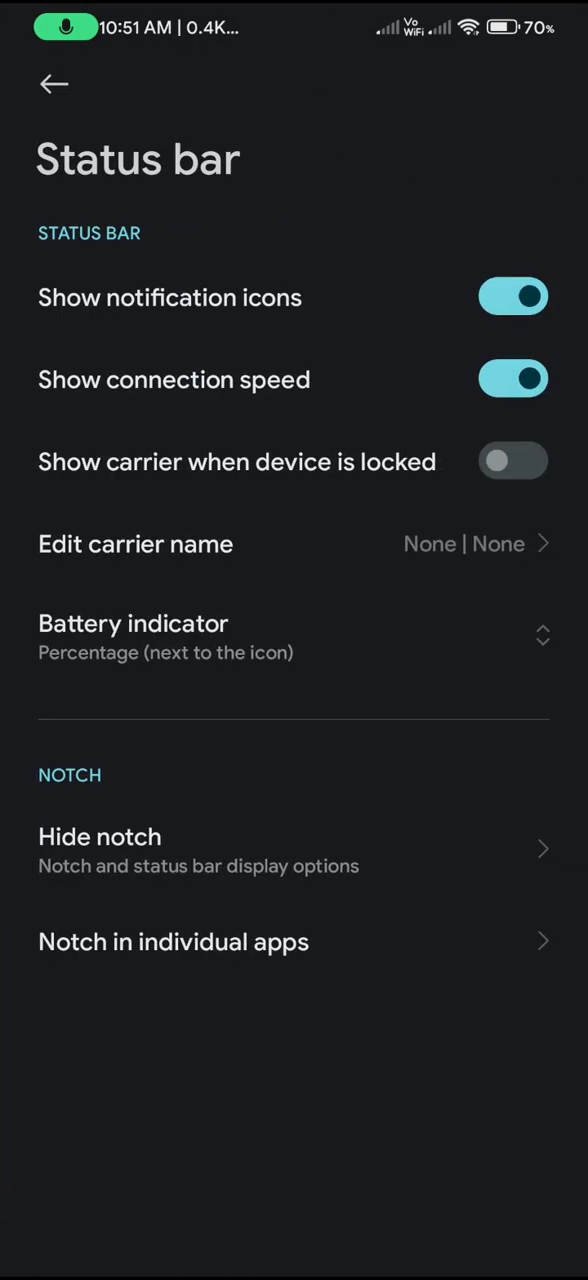
pyautogui.click(54, 84)
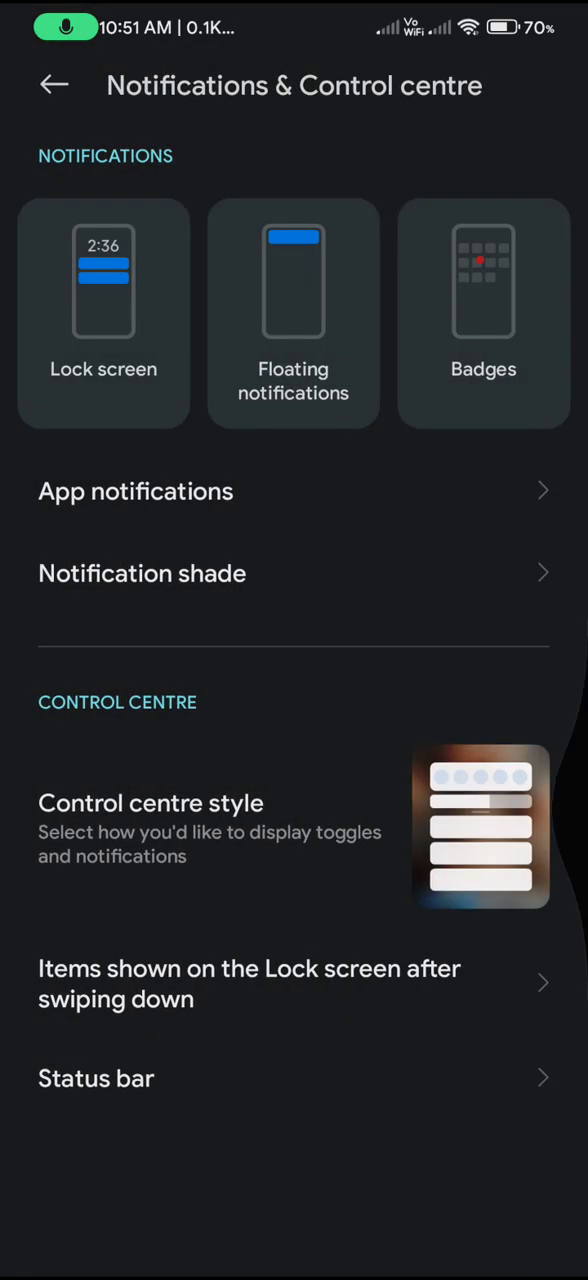
pyautogui.click(54, 84)
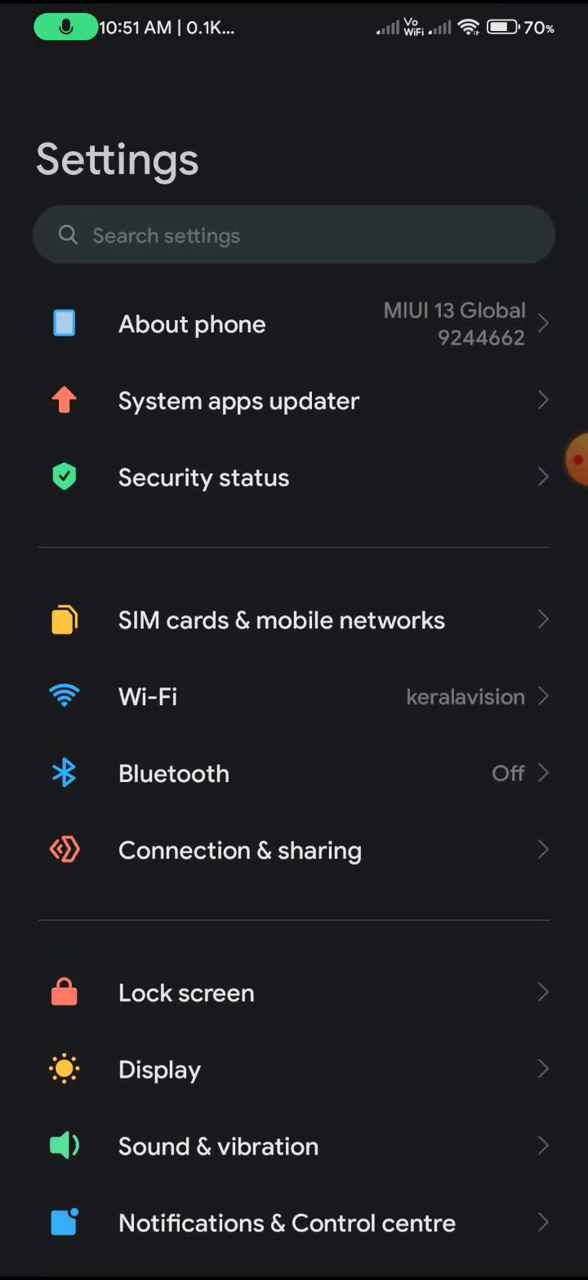
pyautogui.scroll(-3)
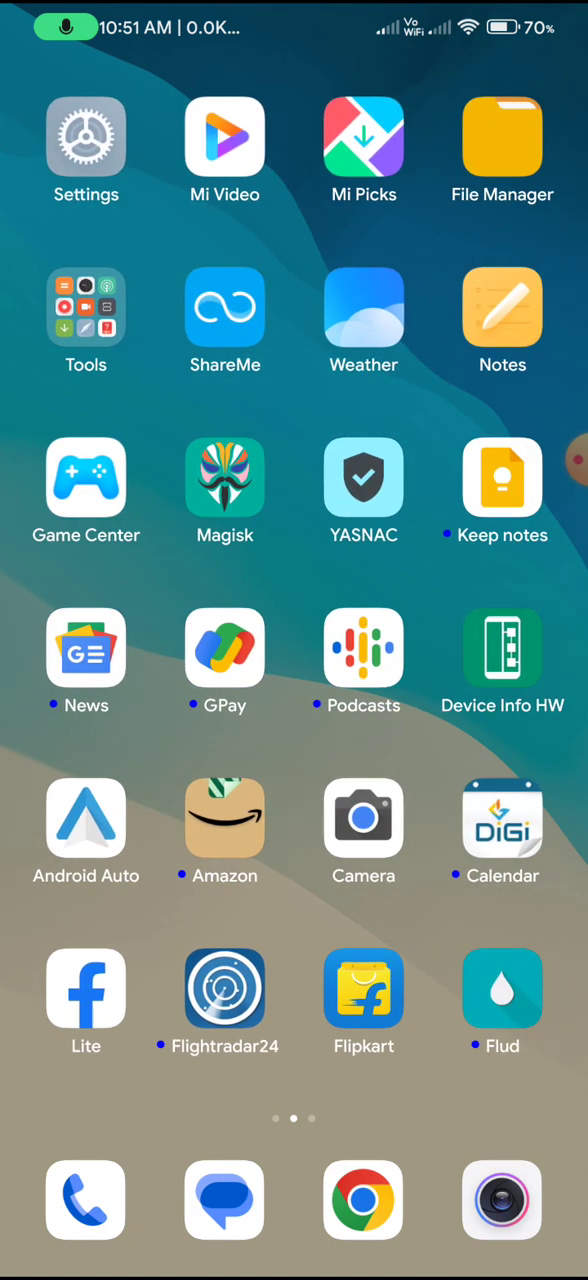
pyautogui.hscroll(3)
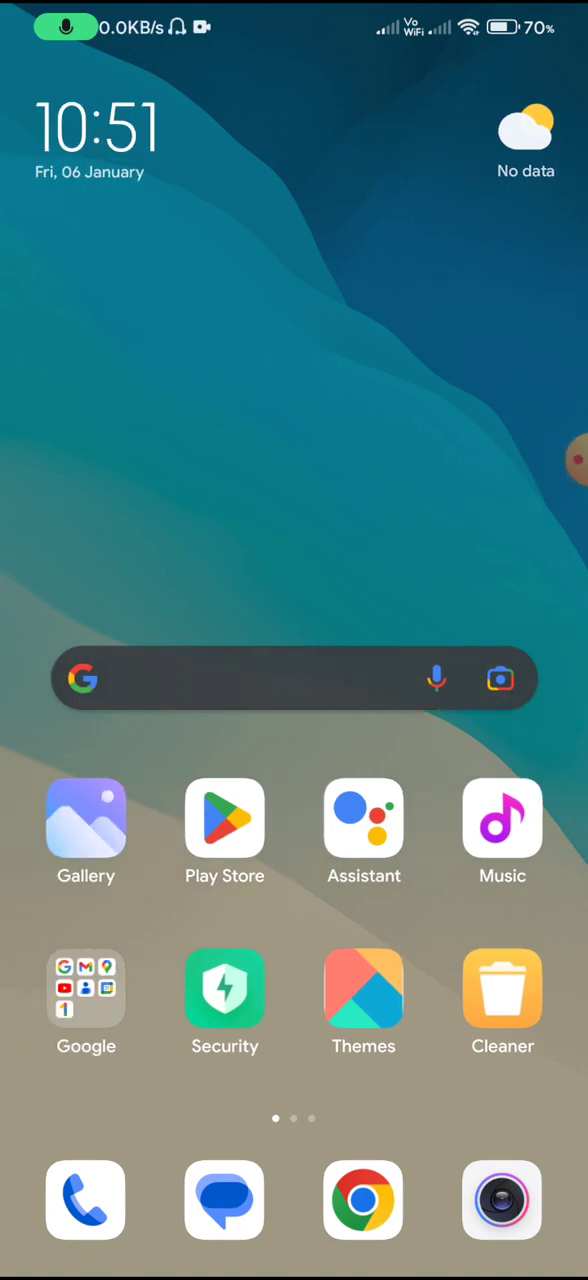
pyautogui.scroll(-3)
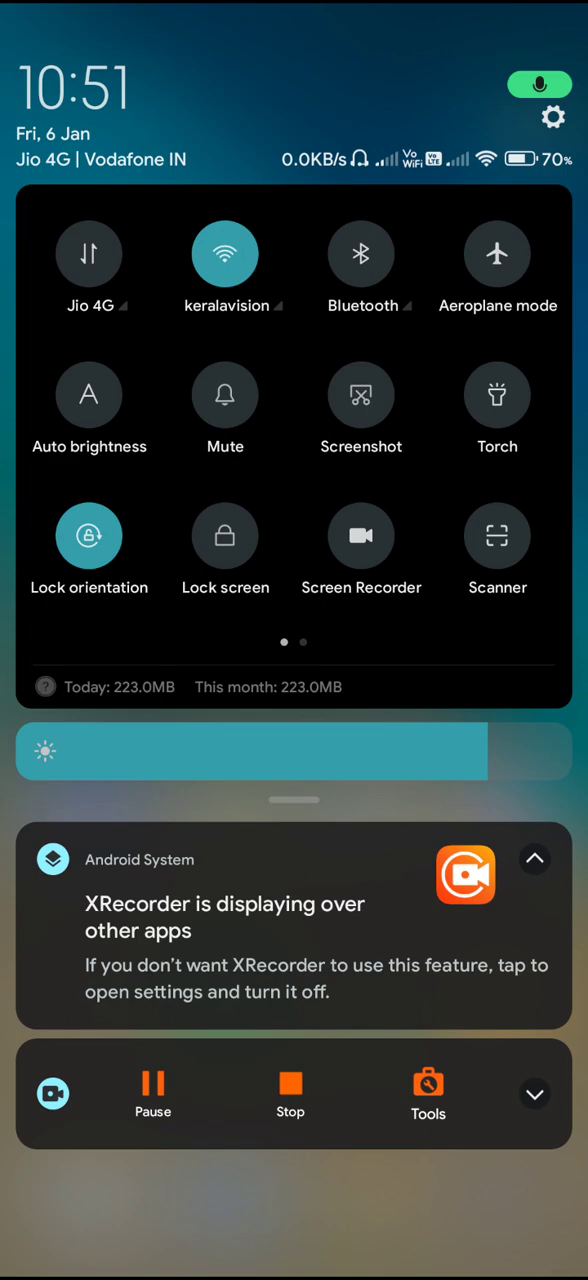
pyautogui.scroll(3)
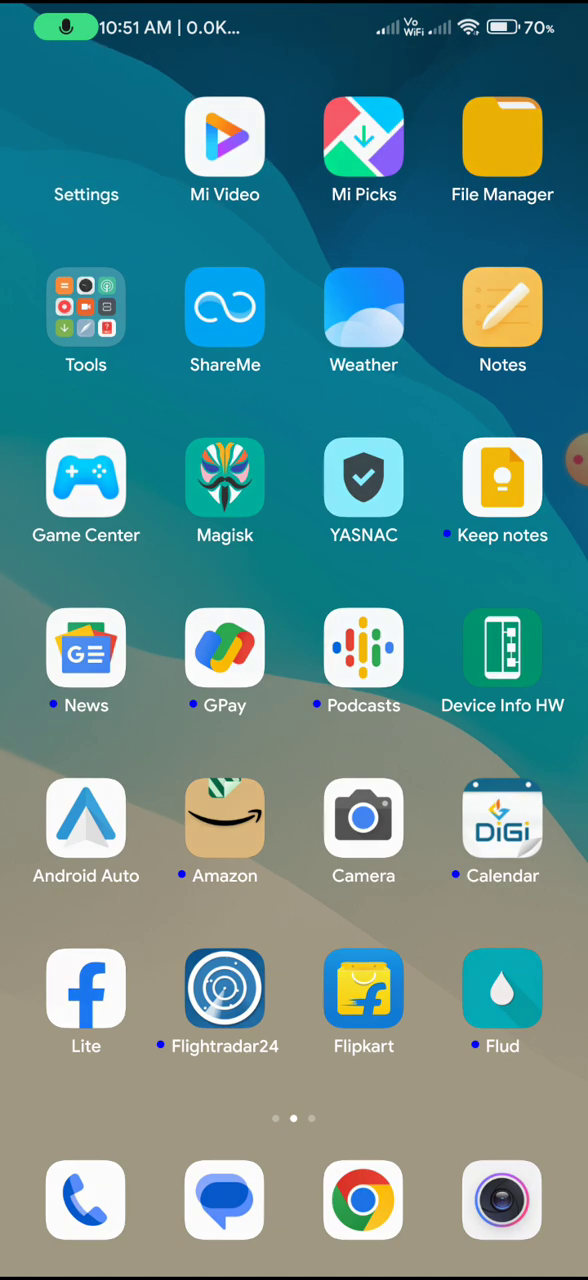
# - View the Display page with Dark mode active and its extra Dark mode options
pyautogui.click(86, 137)
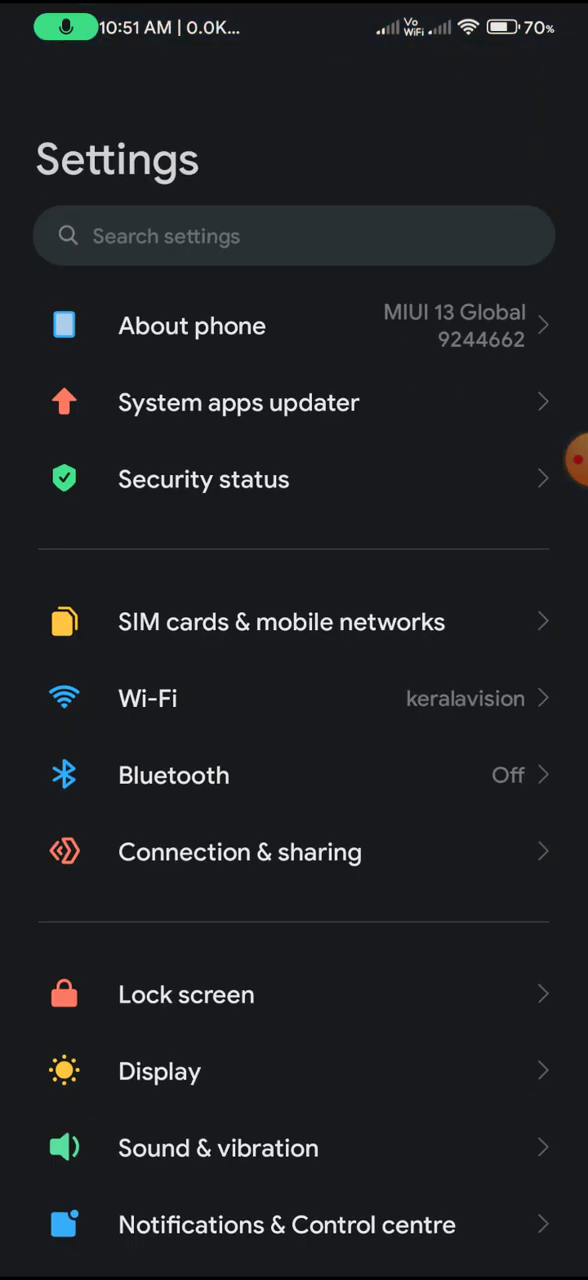
pyautogui.scroll(3)
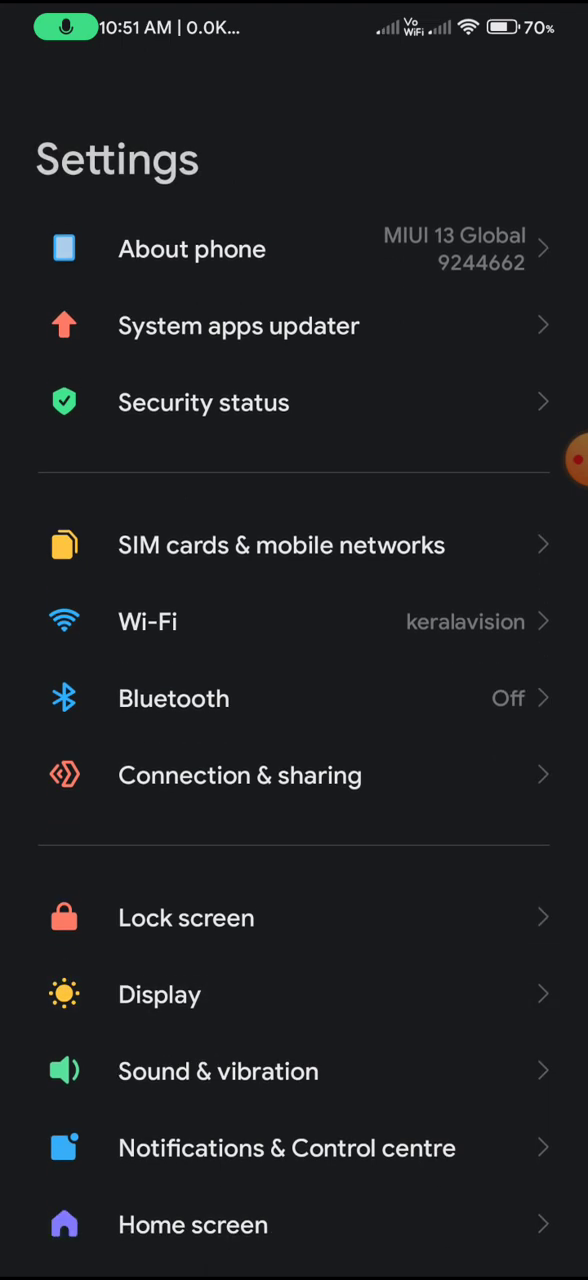
pyautogui.click(159, 994)
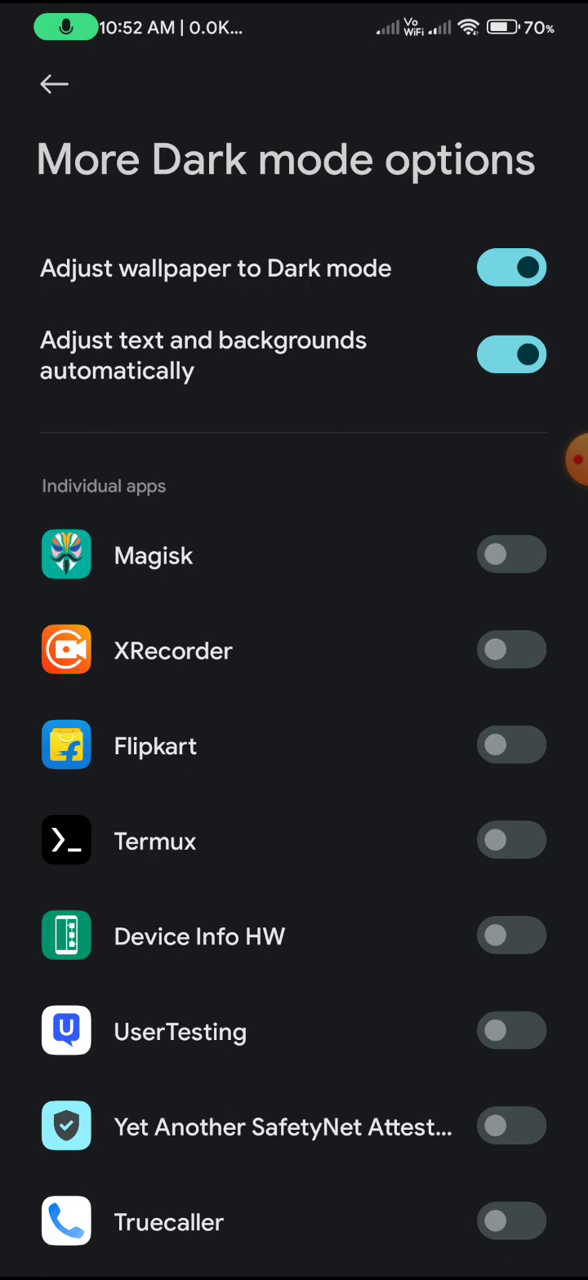
pyautogui.click(54, 83)
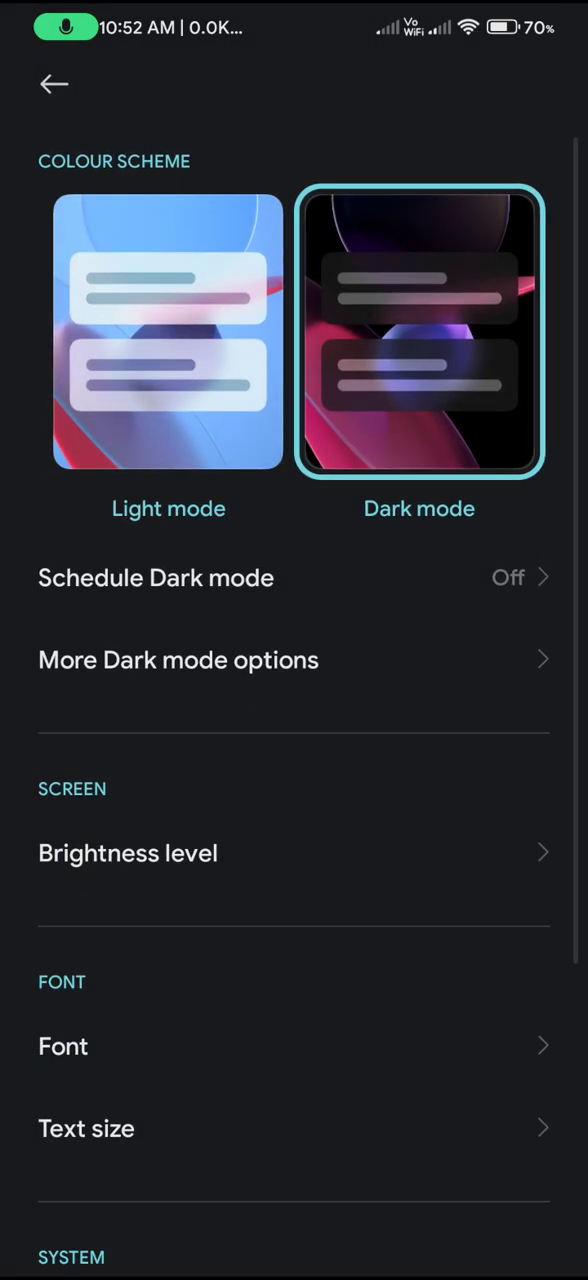
pyautogui.scroll(3)
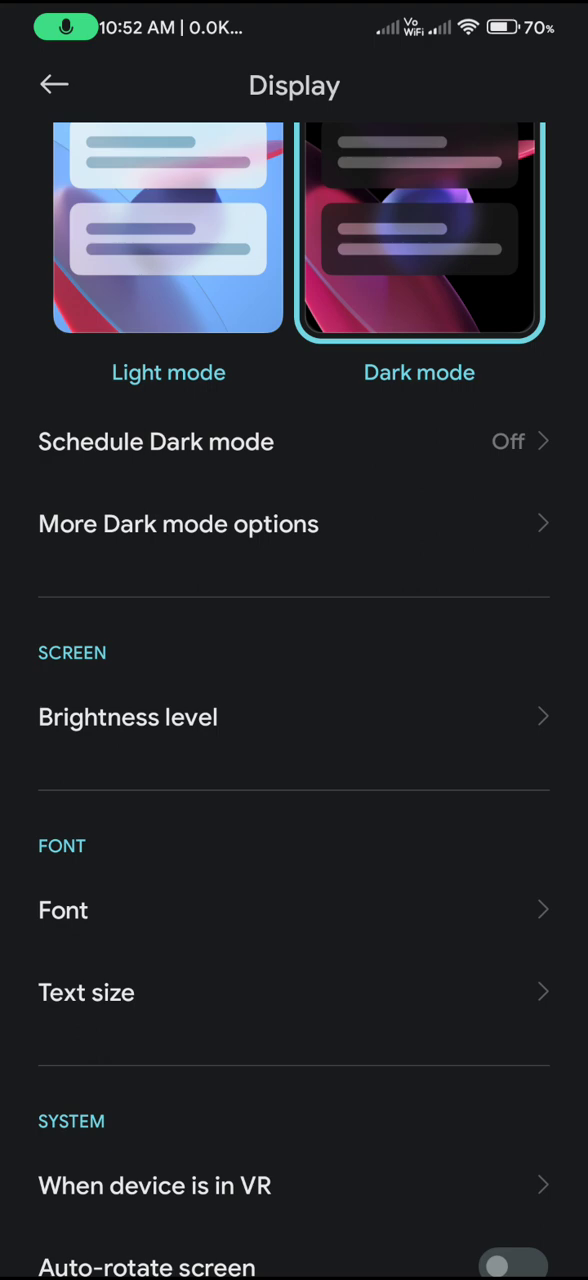
pyautogui.scroll(-3)
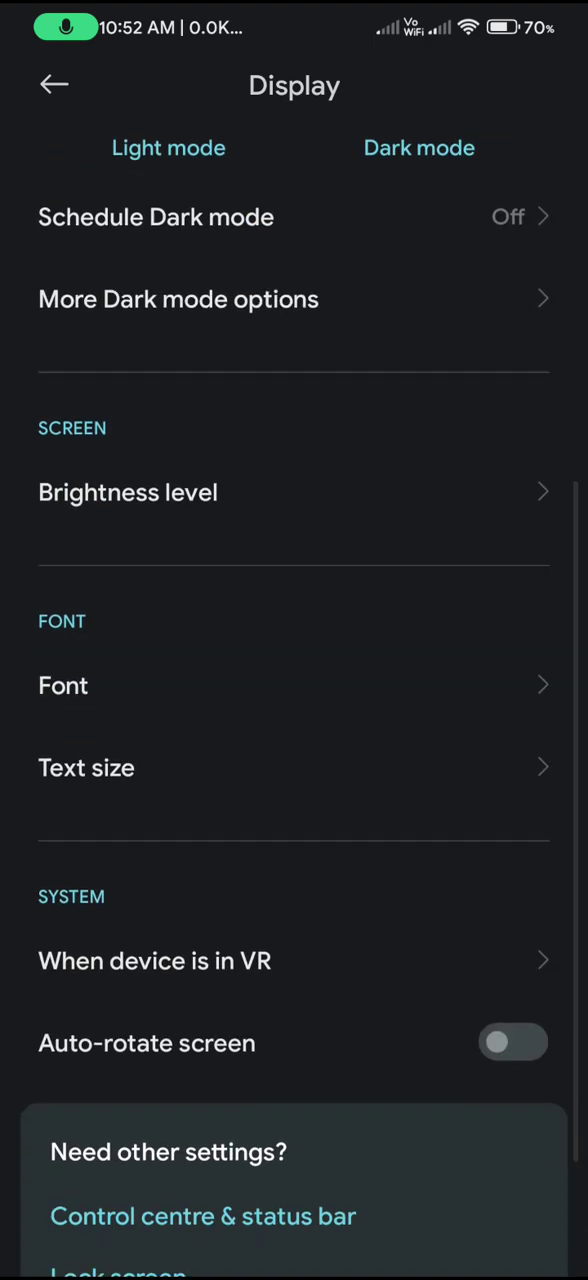
pyautogui.scroll(3)
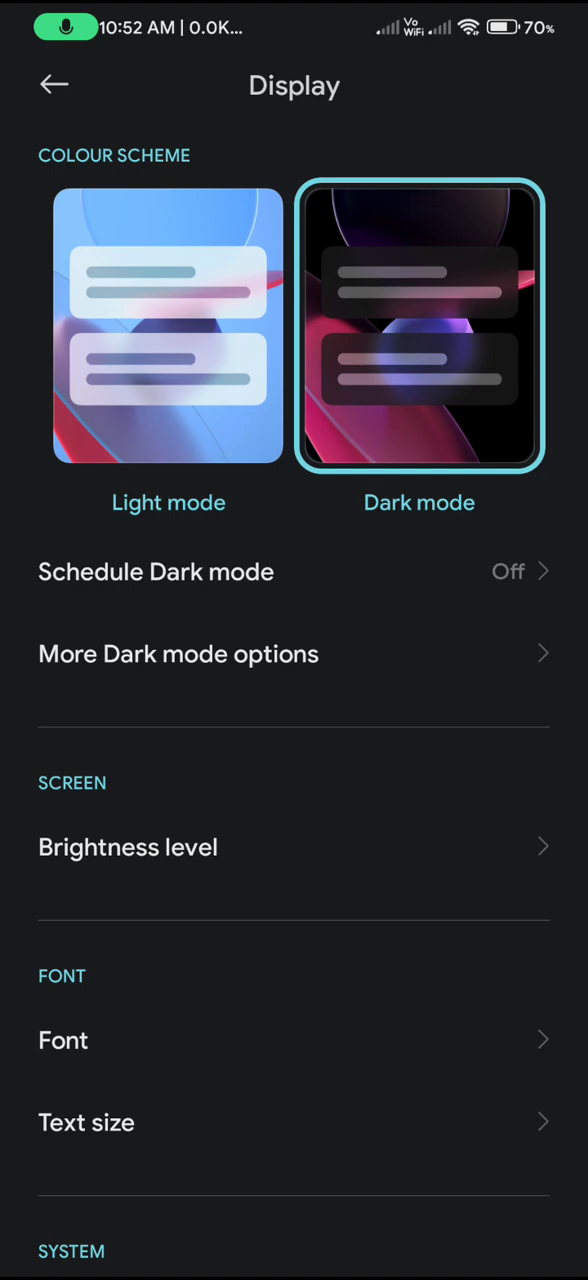
# - Select Light mode under Colour scheme and return to the main Settings list
pyautogui.click(168, 324)
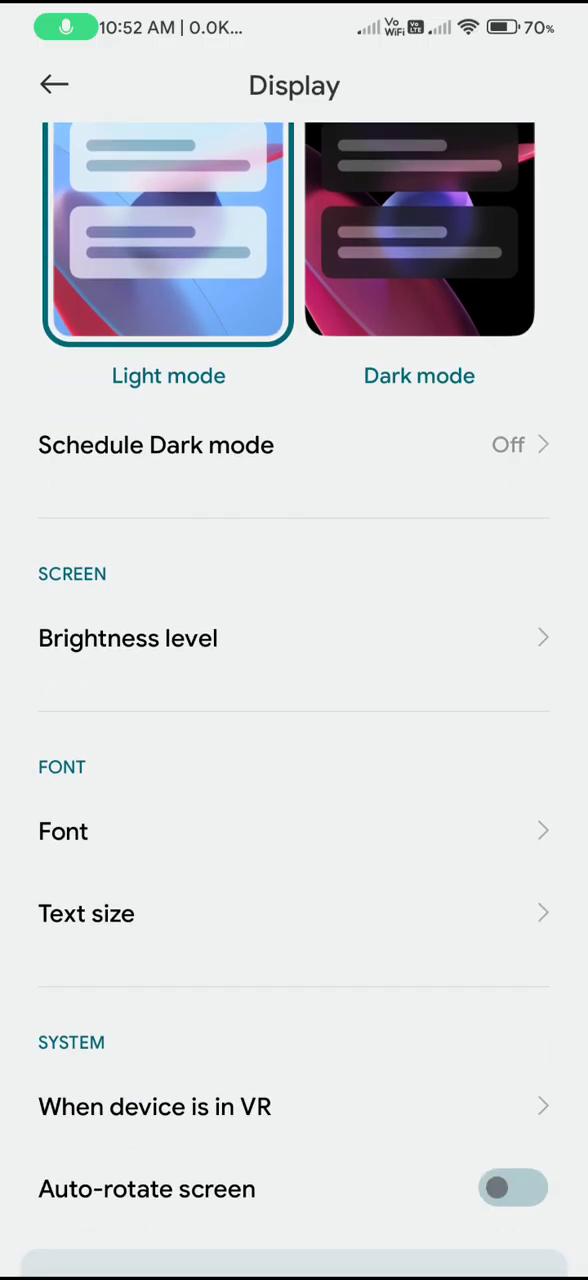
pyautogui.click(53, 84)
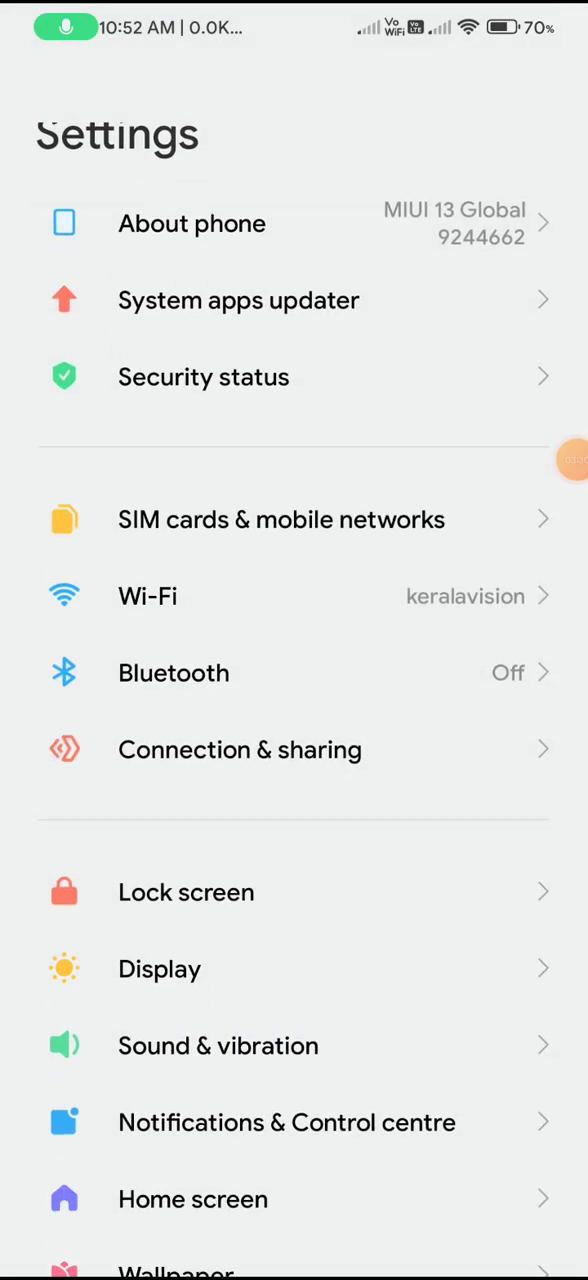
pyautogui.scroll(-3)
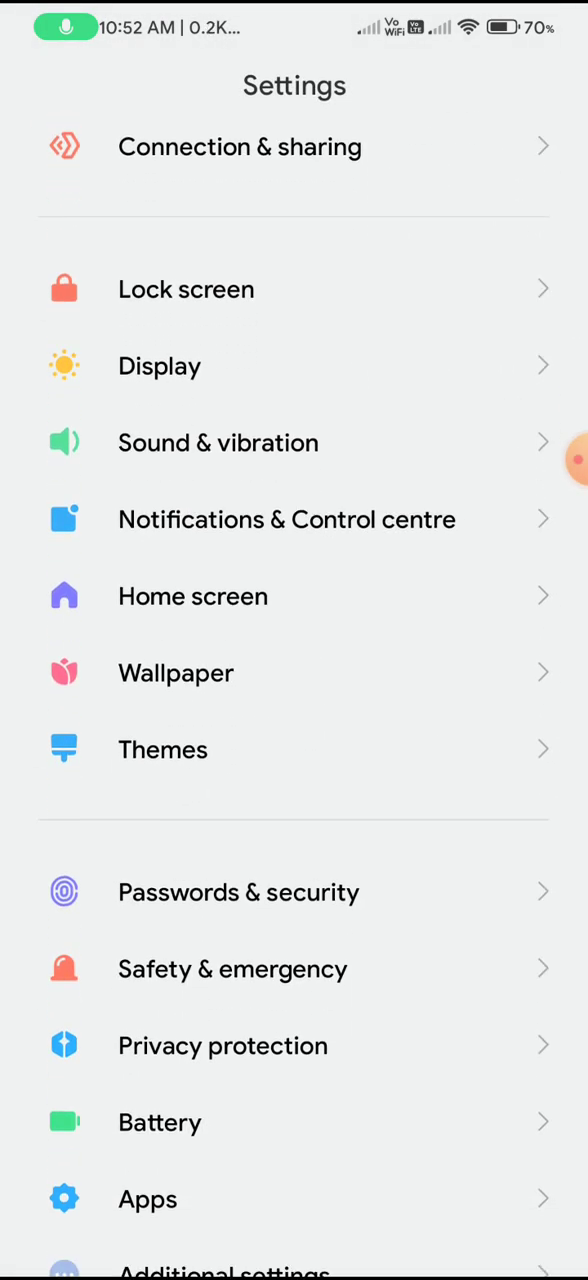
# - Scroll through the Battery page's per-app consumption list
pyautogui.scroll(-3)
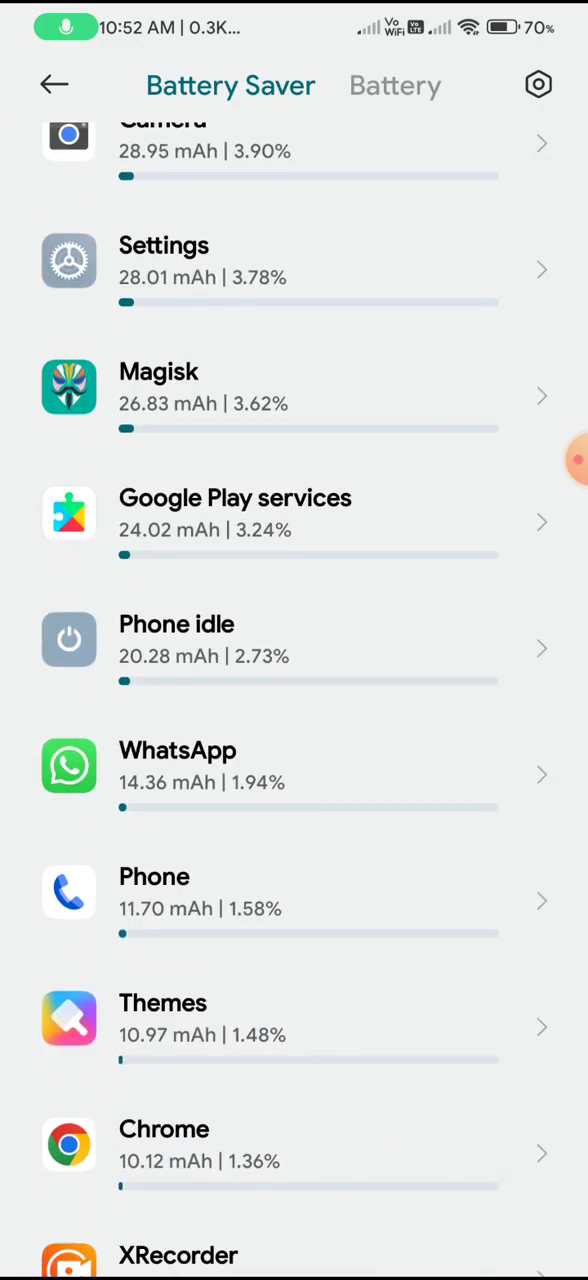
pyautogui.scroll(3)
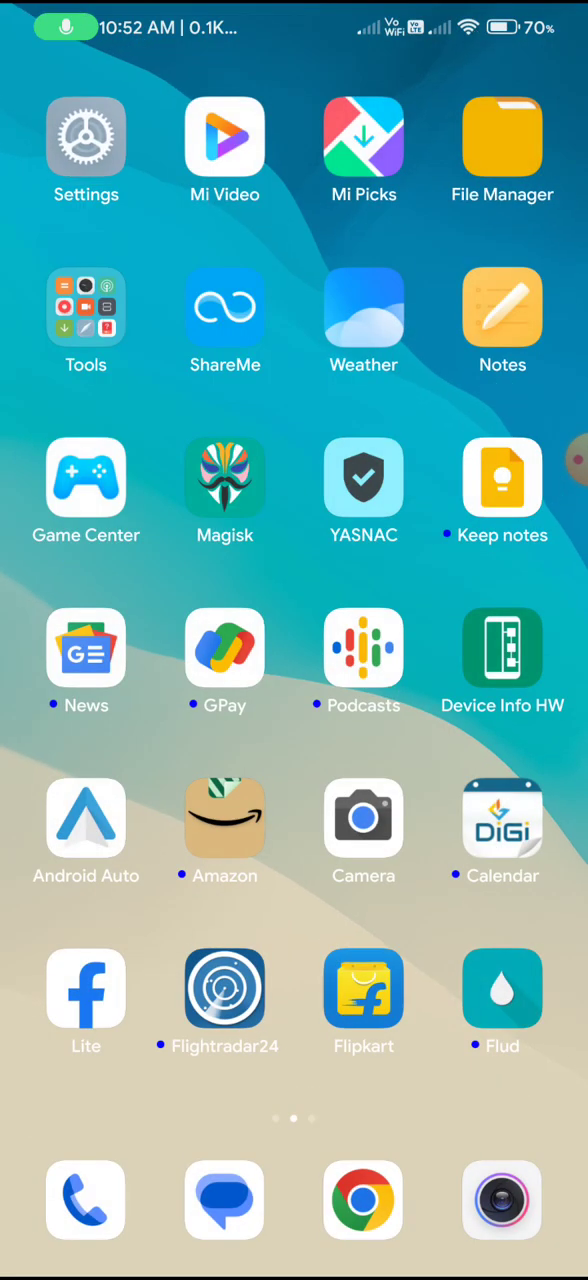
# - Swipe through every home screen page to see all installed app icons
pyautogui.hscroll(-3)
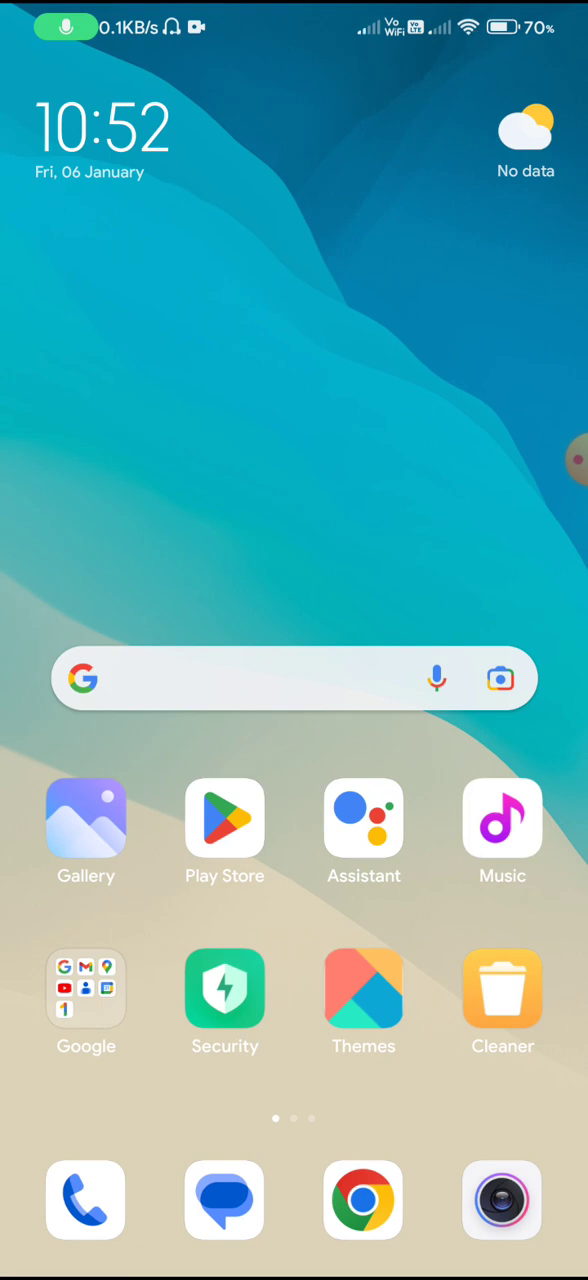
pyautogui.hscroll(-3)
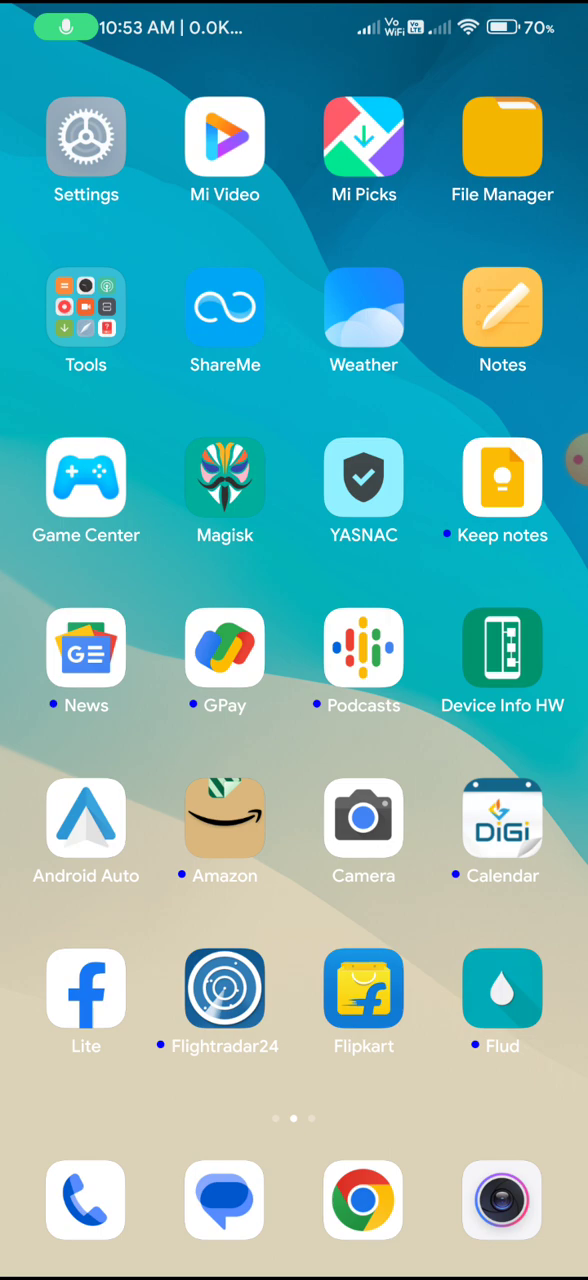
pyautogui.hscroll(-3)
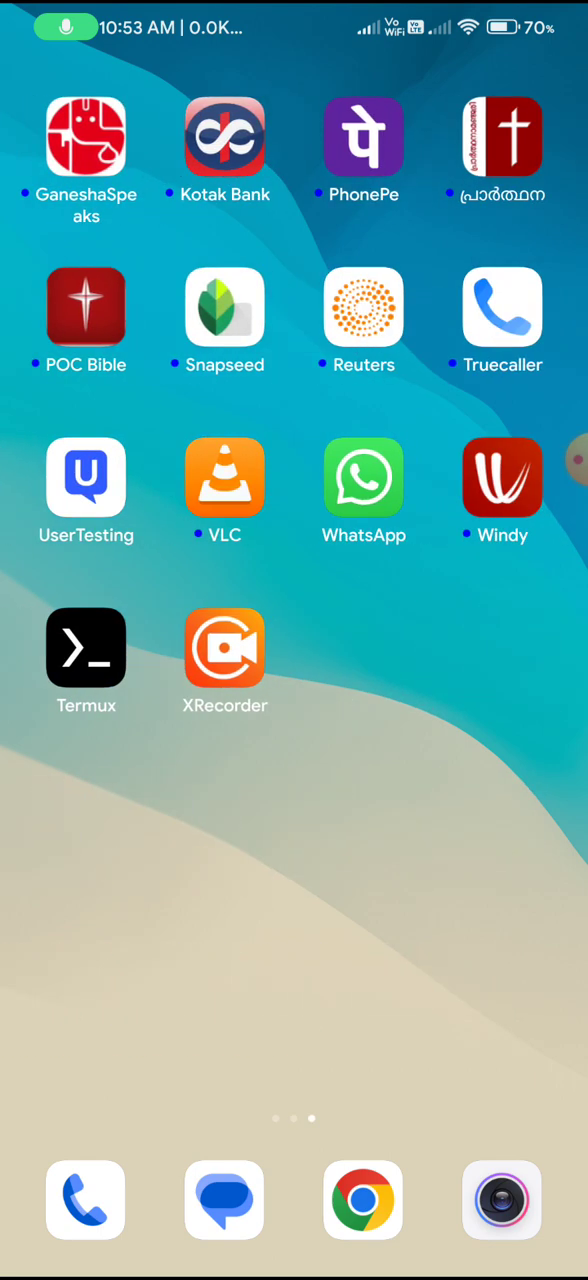
pyautogui.hscroll(-3)
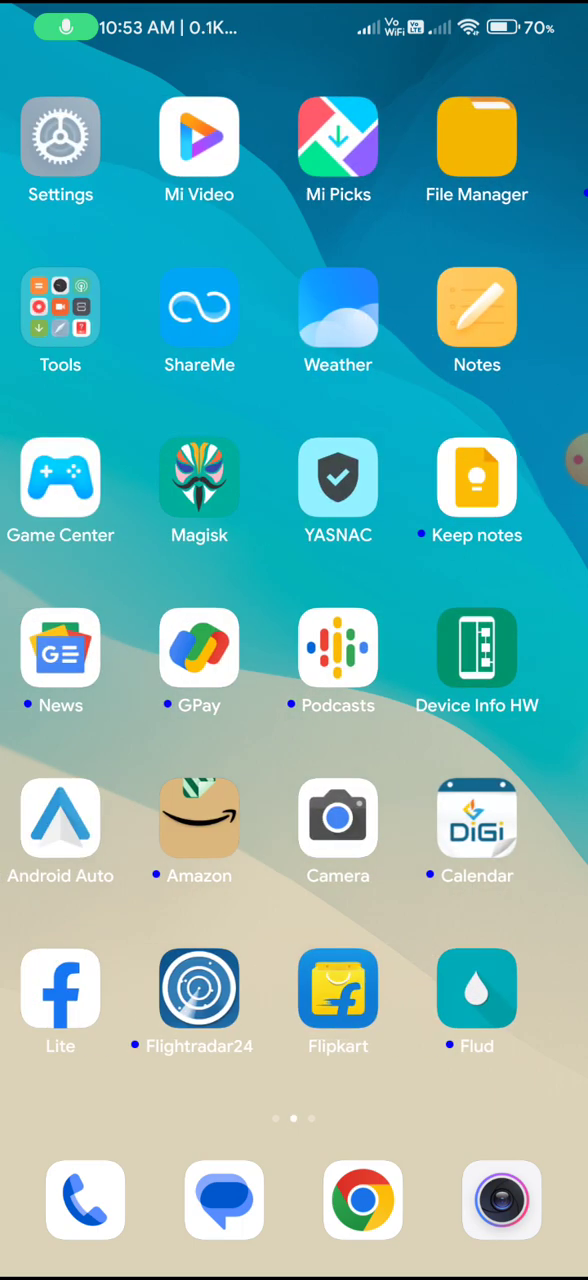
pyautogui.hscroll(-3)
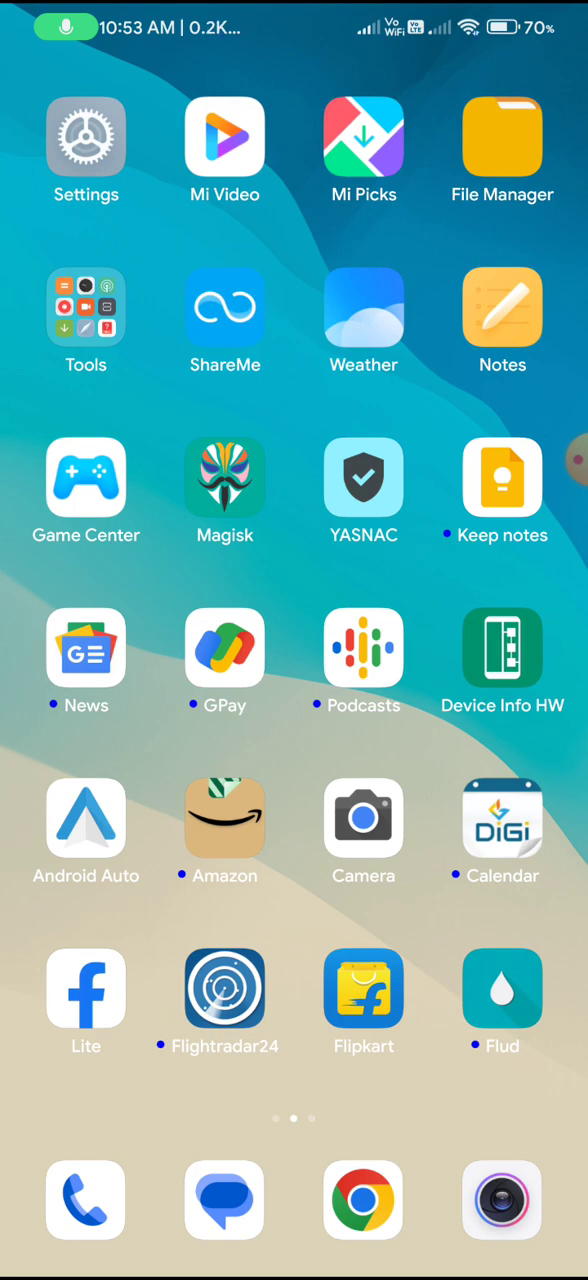
pyautogui.hscroll(-3)
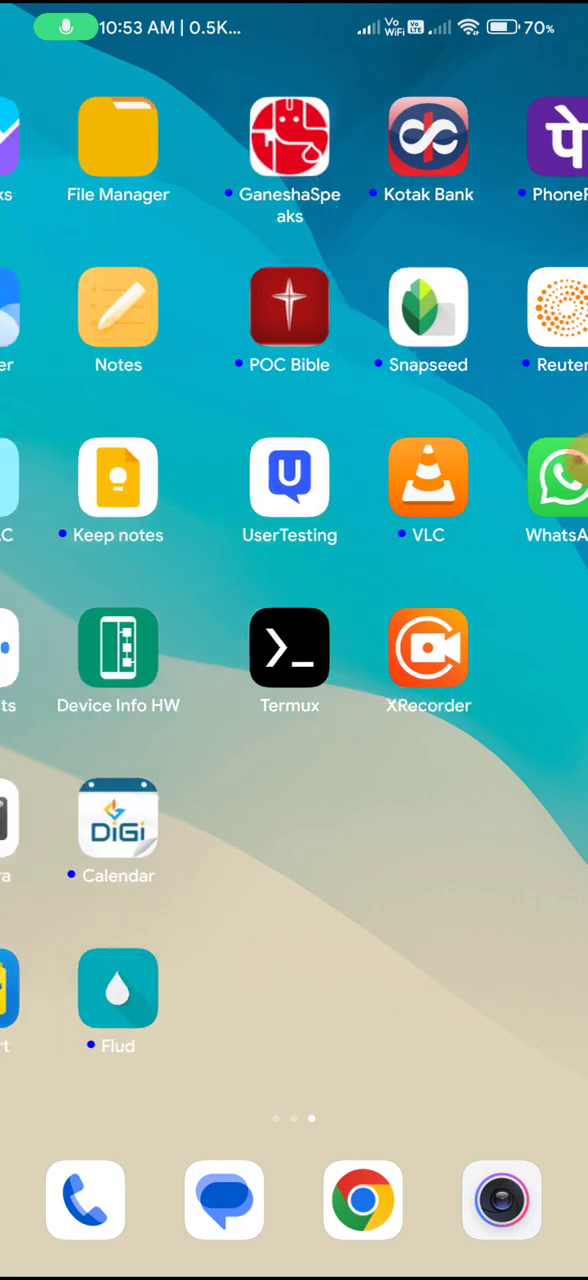
pyautogui.hscroll(3)
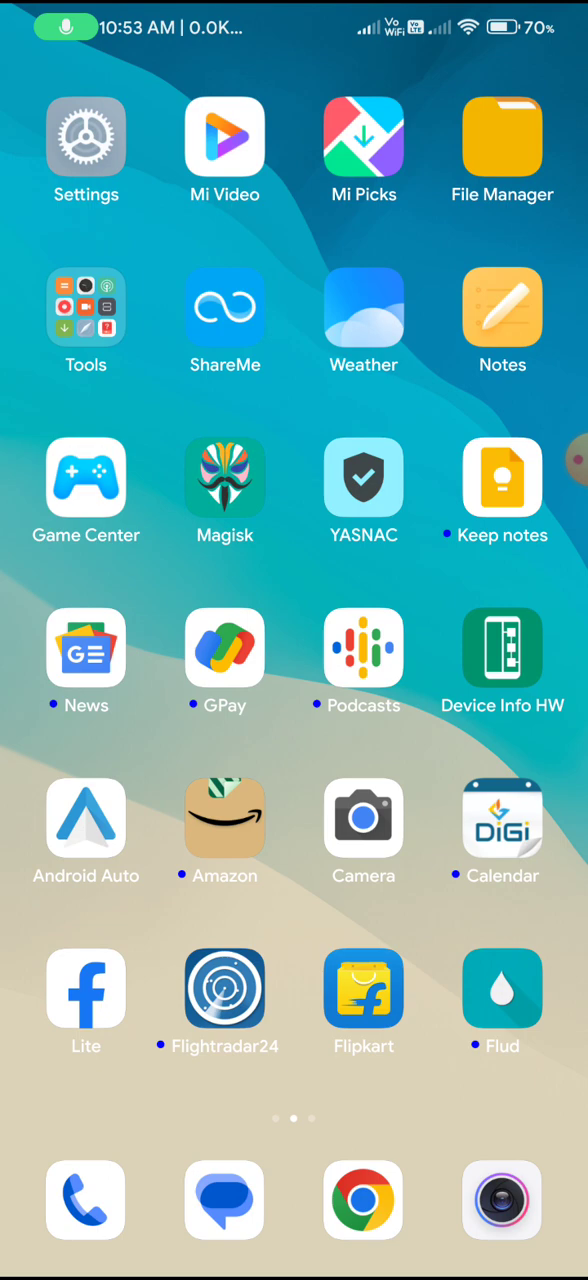
pyautogui.hscroll(-3)
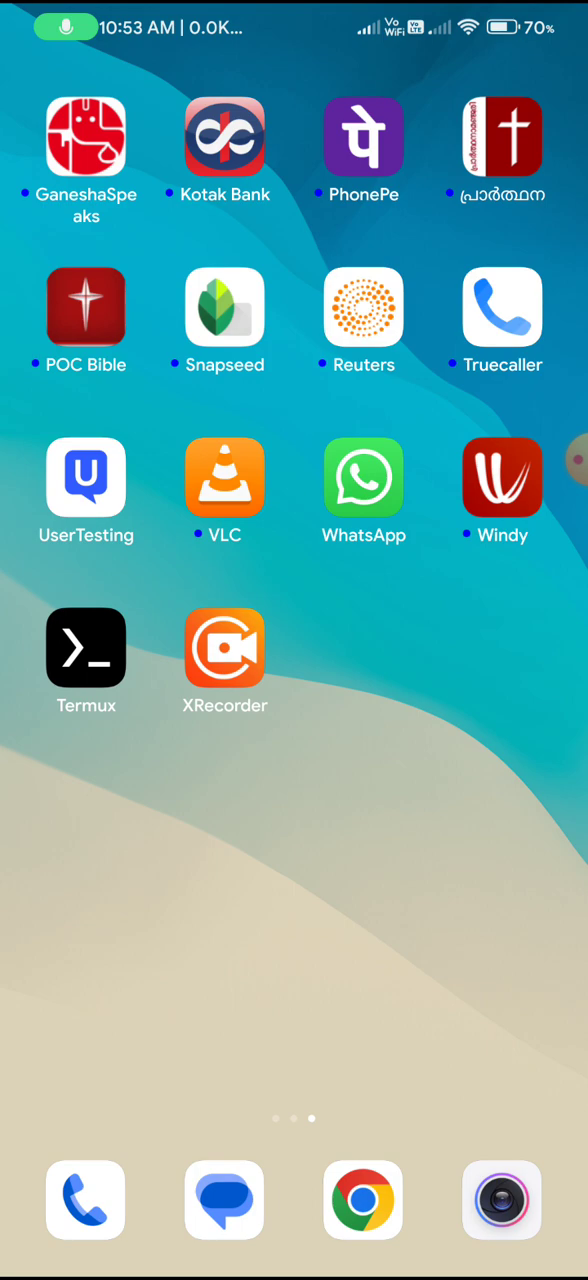
pyautogui.hscroll(-3)
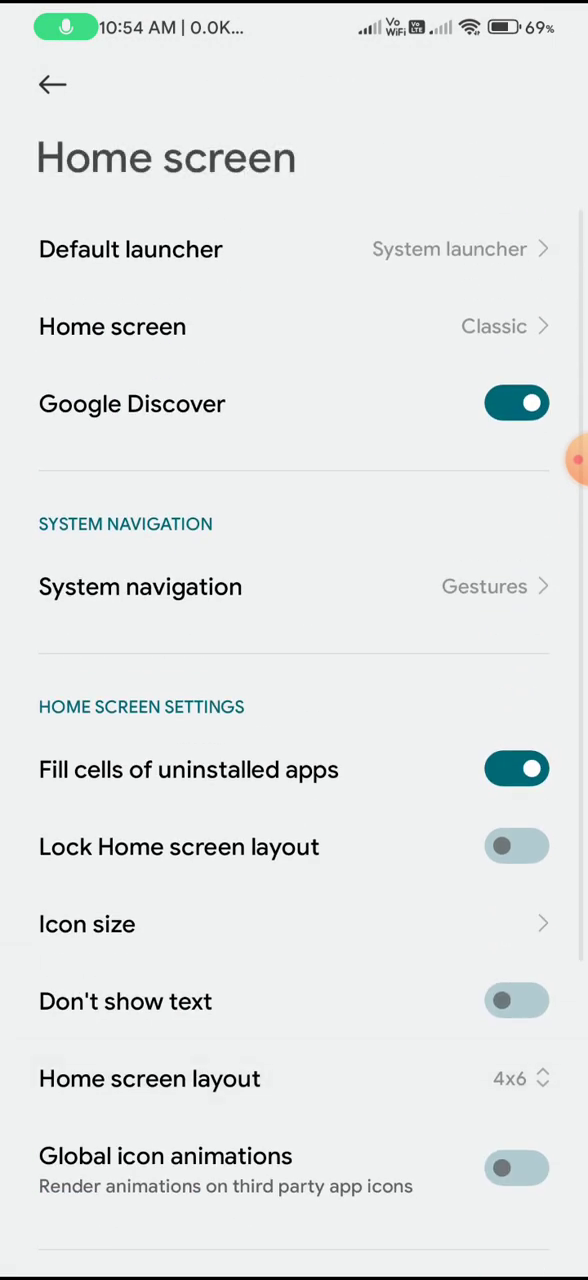
# - Scroll the Home screen settings and confirm with the checkmark to exit edit mode
pyautogui.scroll(-3)
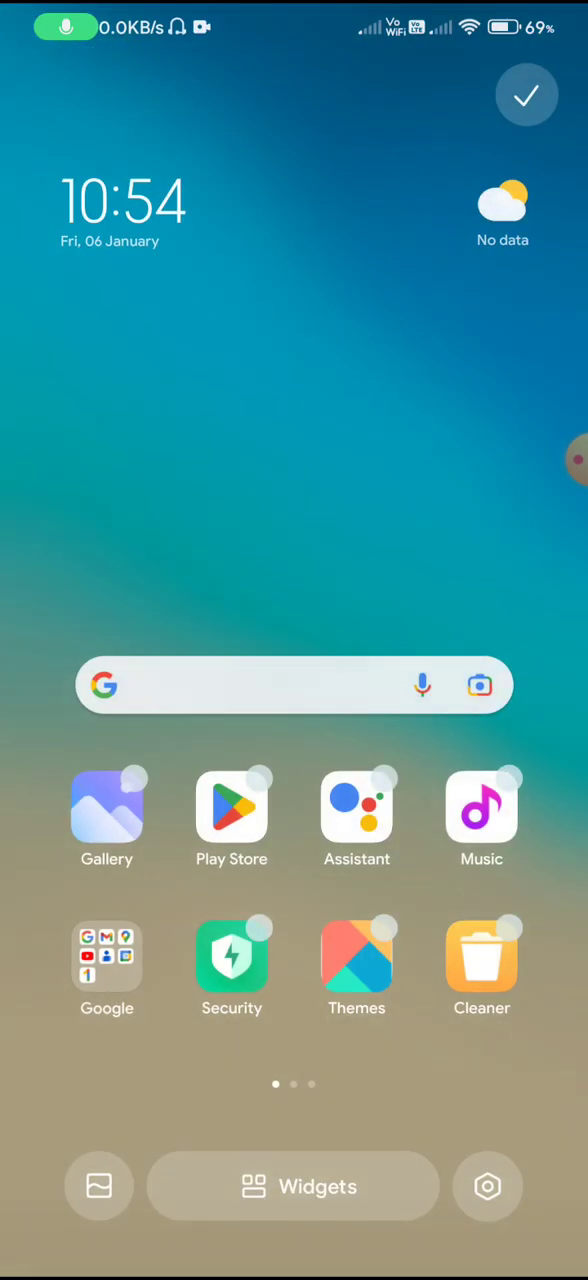
pyautogui.click(527, 95)
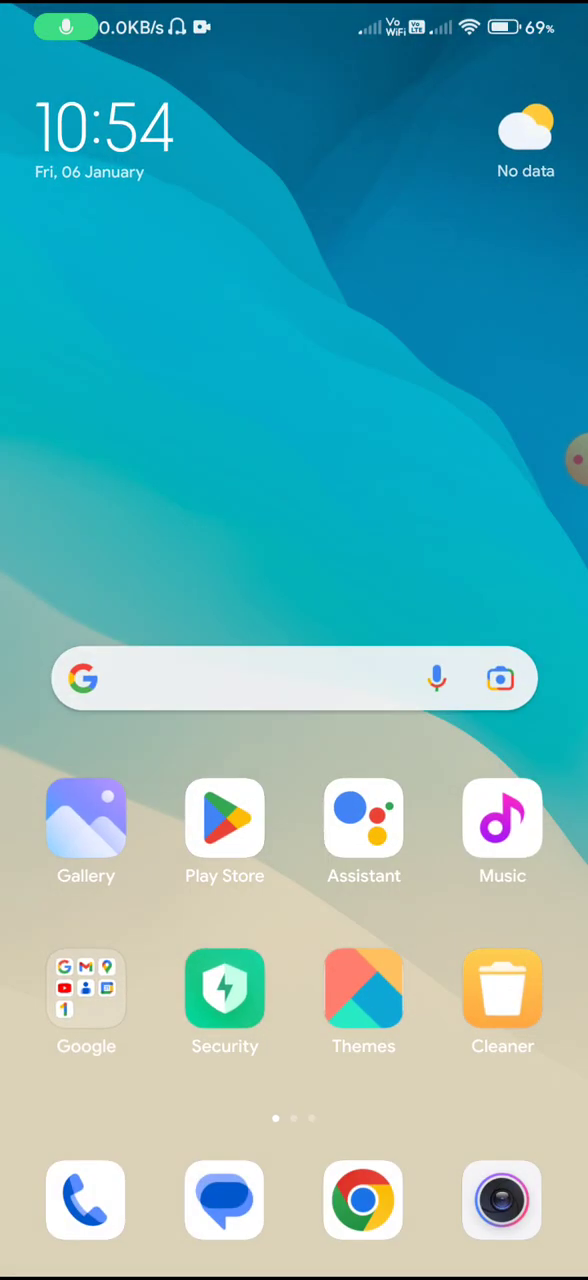